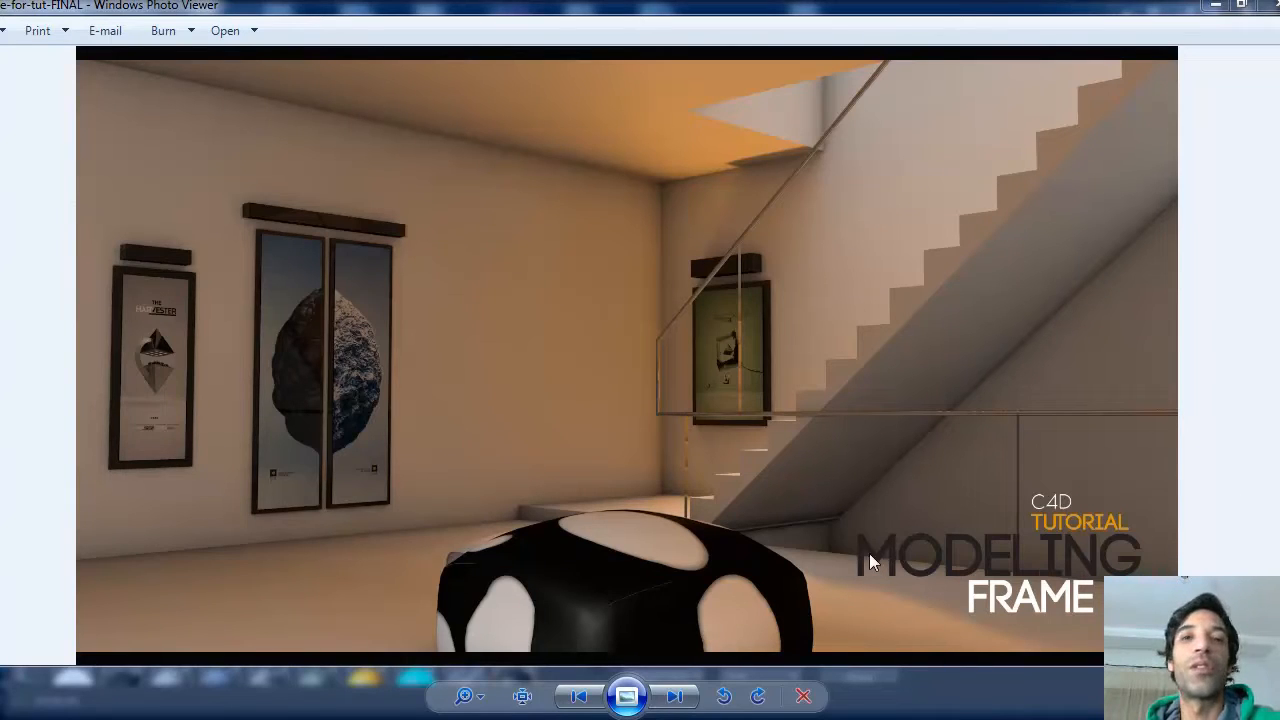
mouse_move(718, 505)
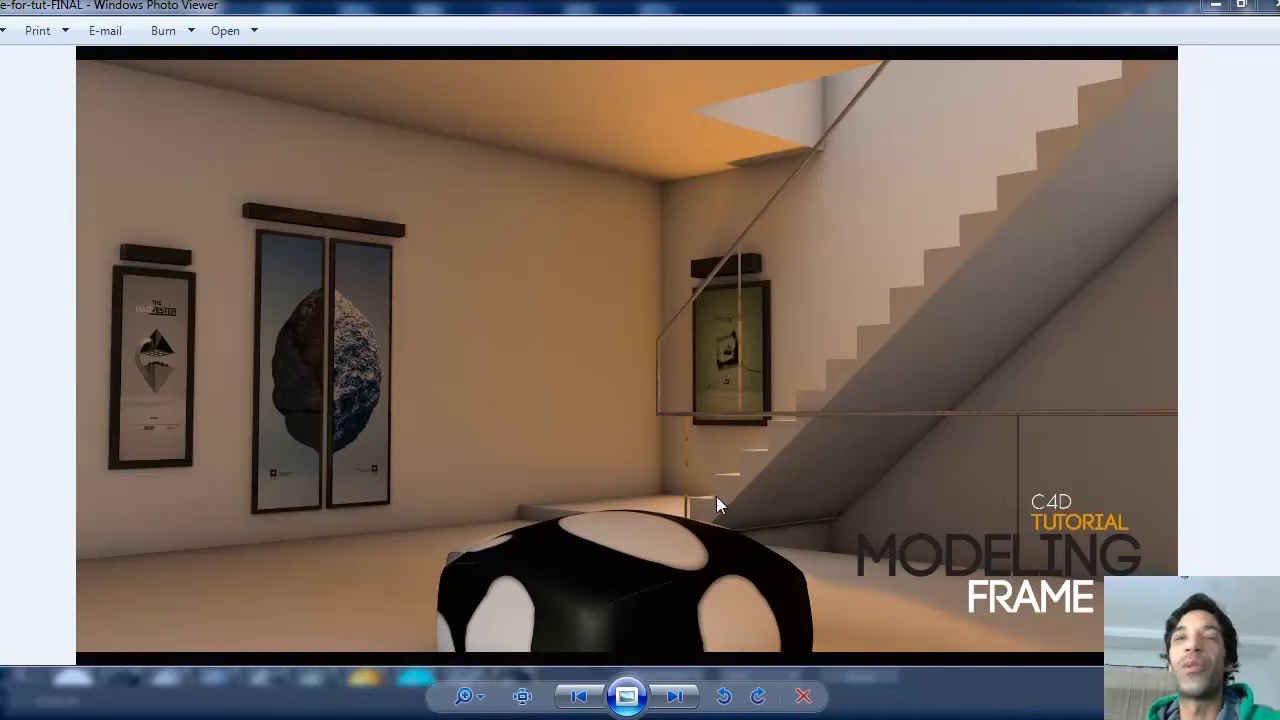
mouse_move(315, 277)
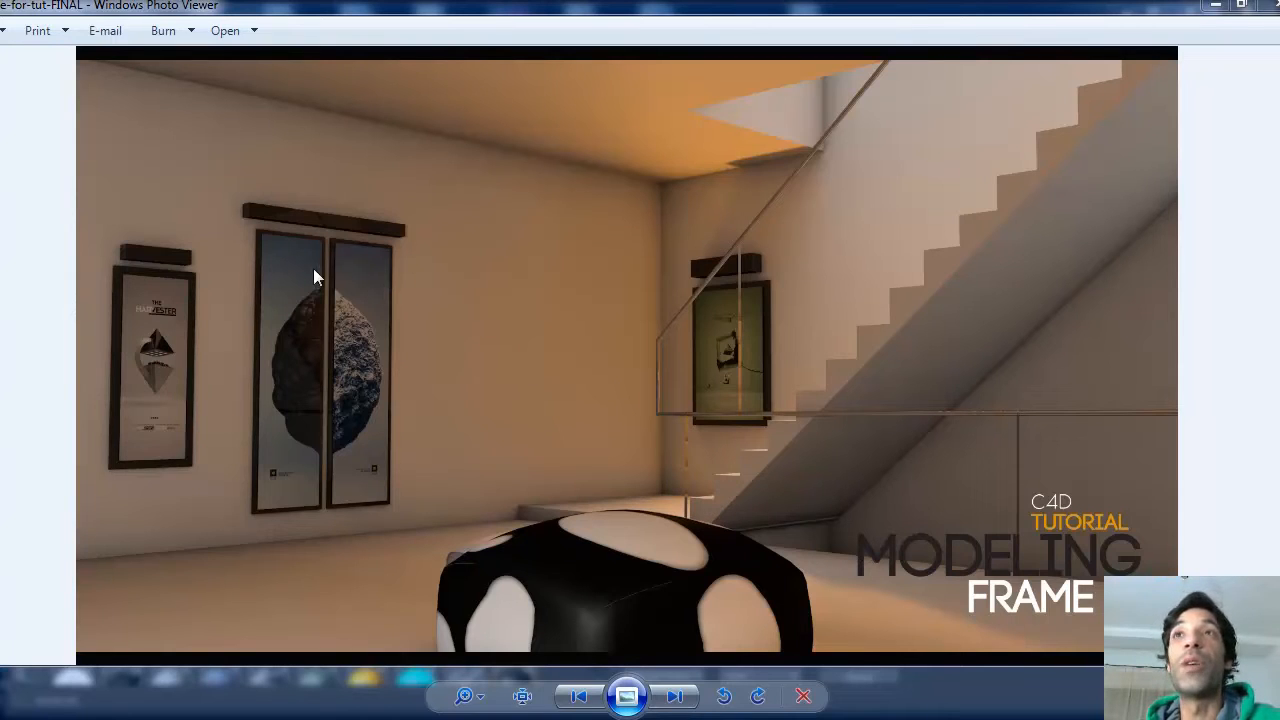
mouse_move(297, 280)
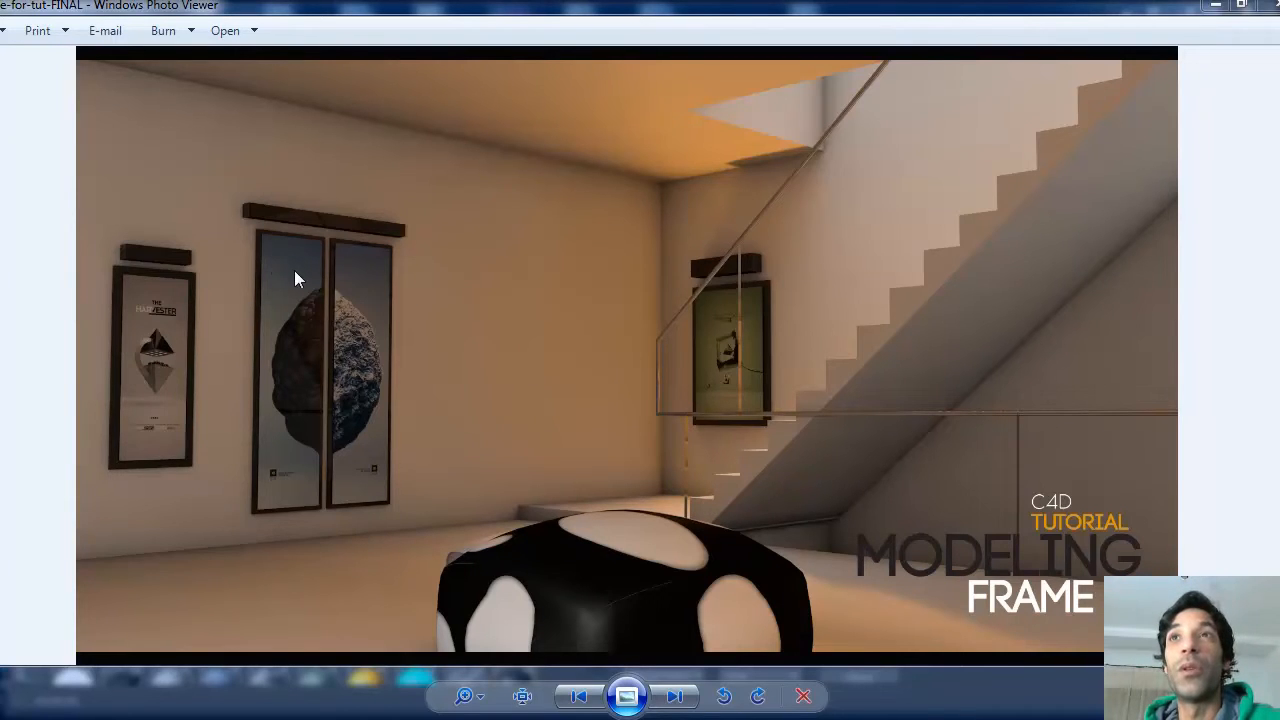
mouse_move(320, 410)
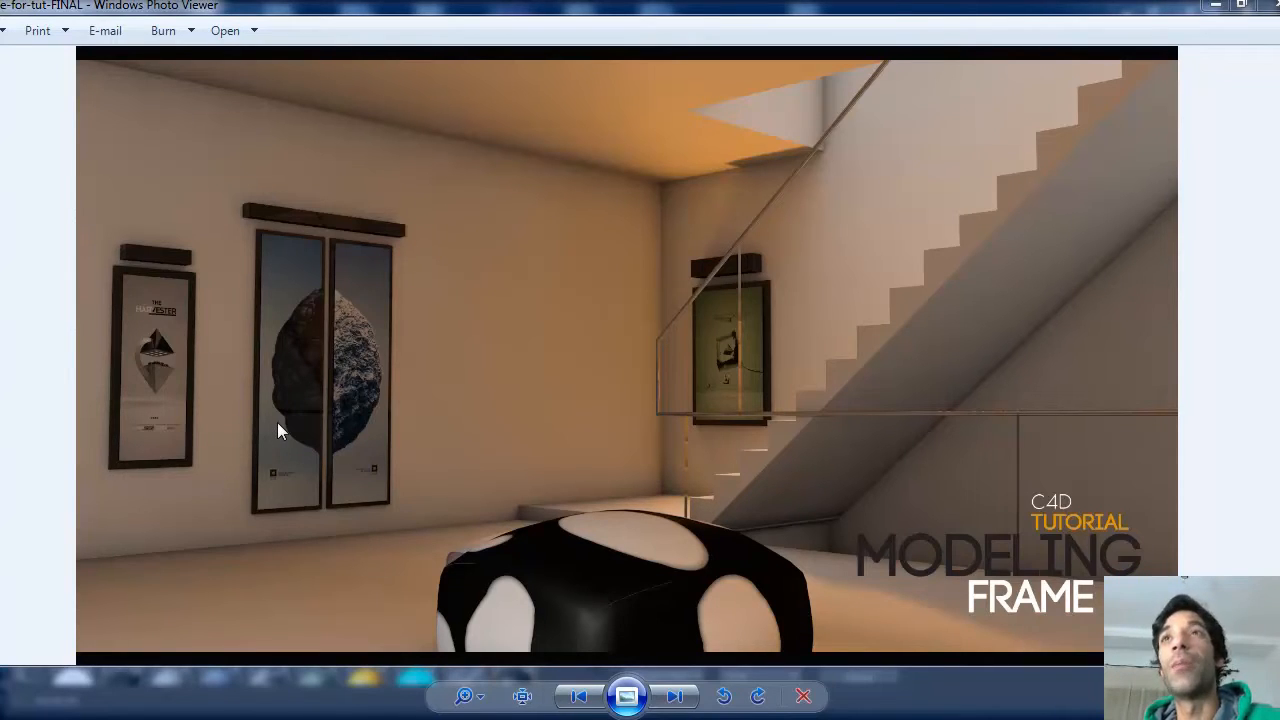
mouse_move(295, 428)
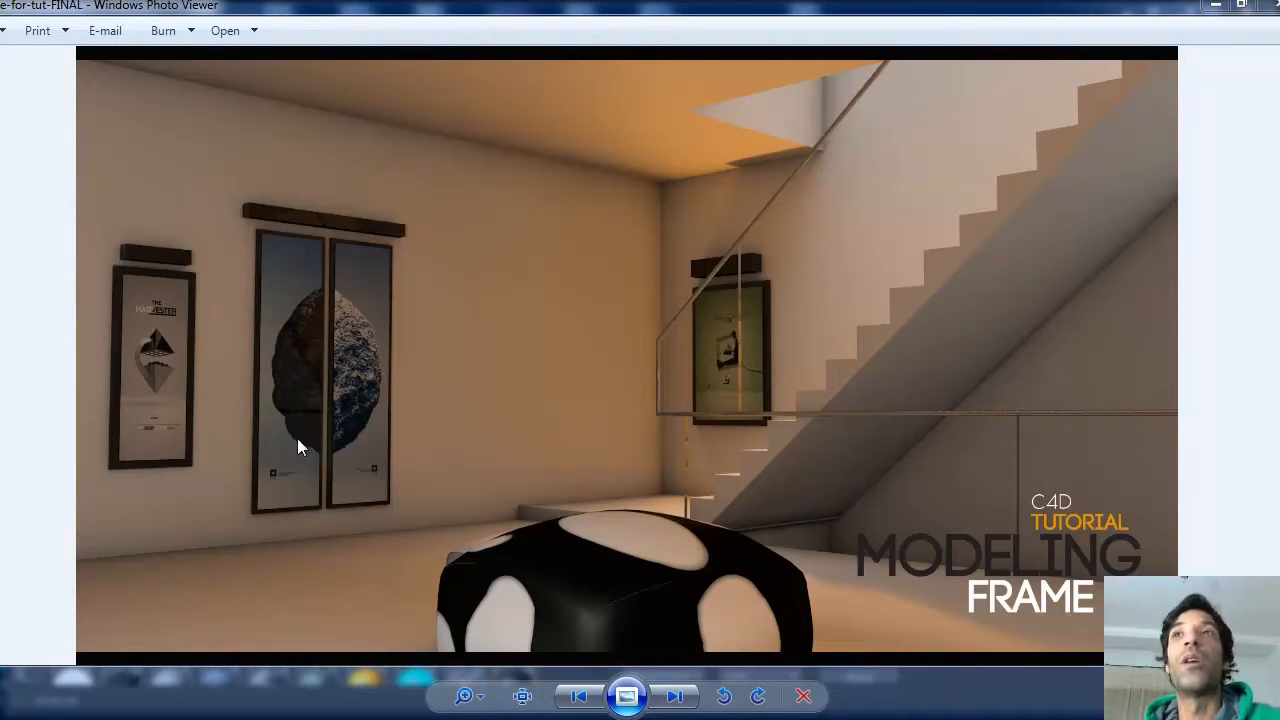
mouse_move(408, 434)
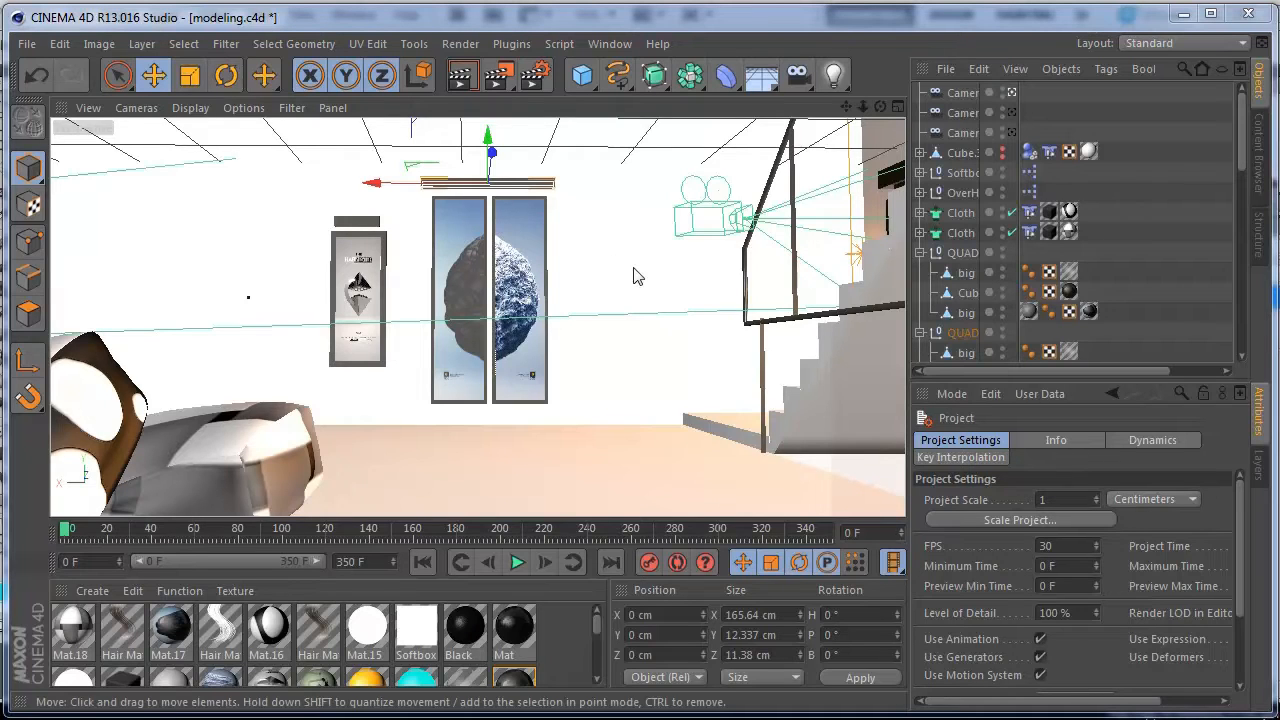
mouse_move(378, 328)
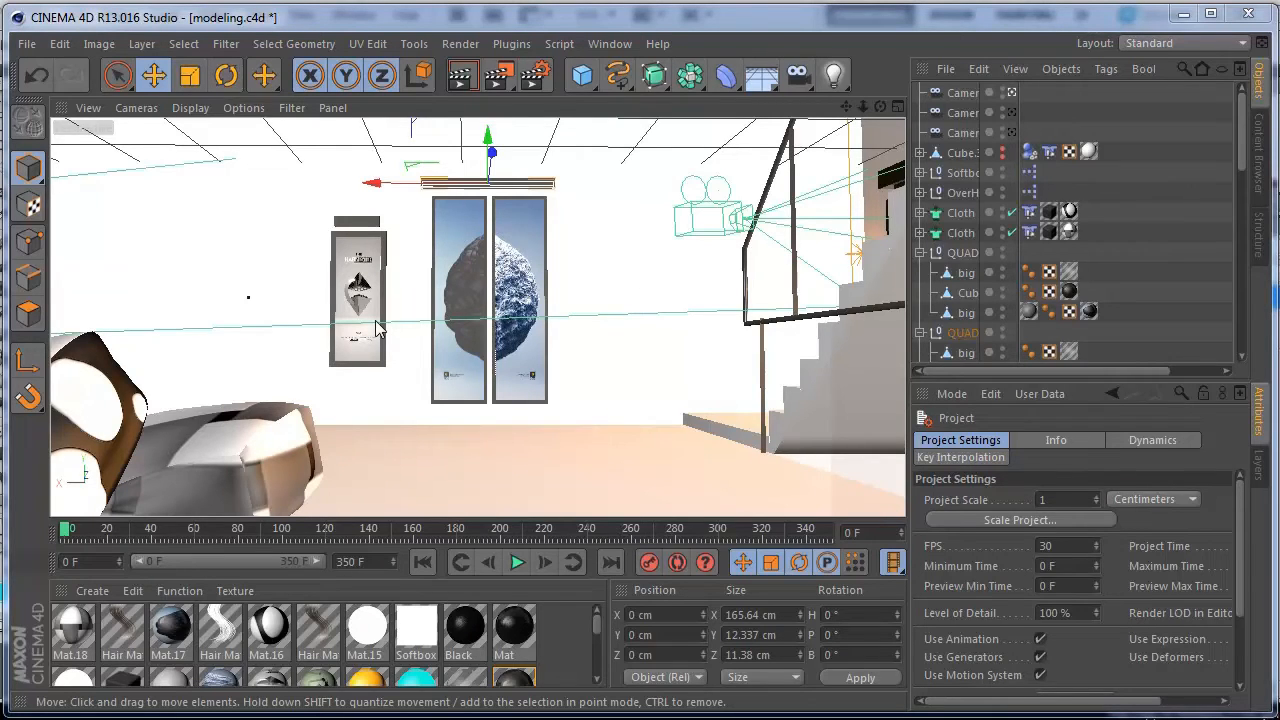
mouse_move(358, 287)
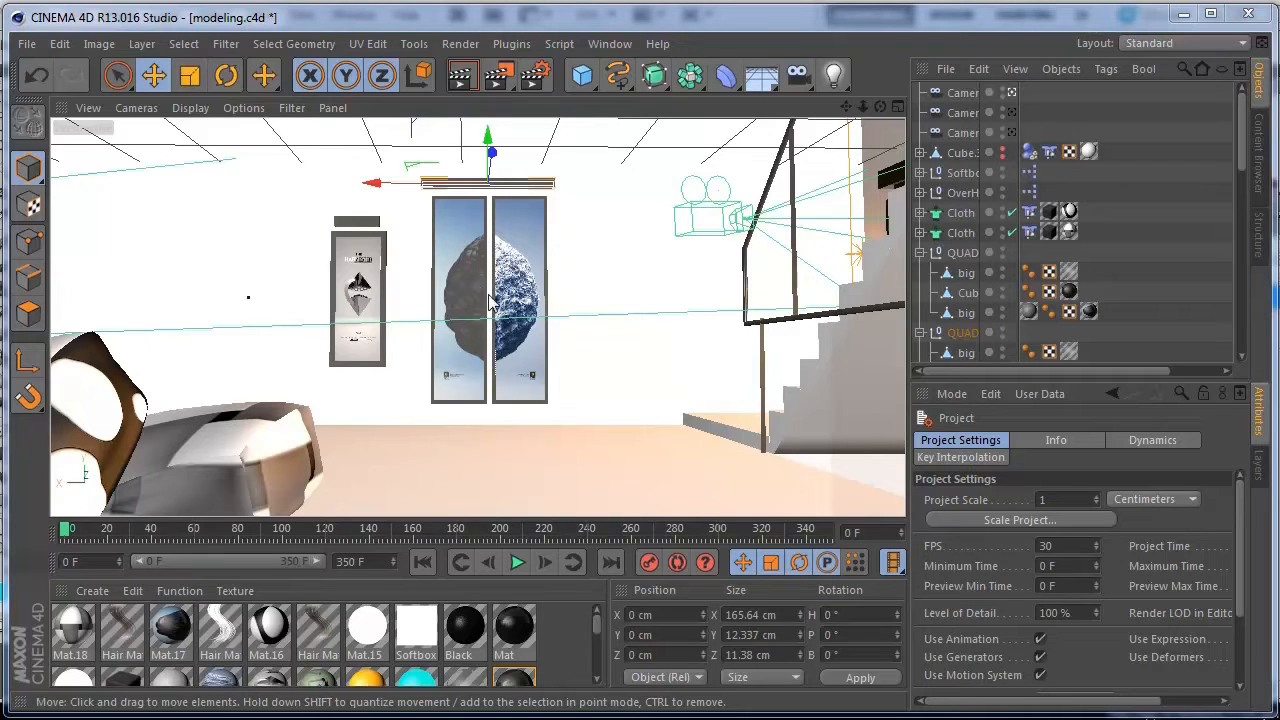
mouse_move(455, 280)
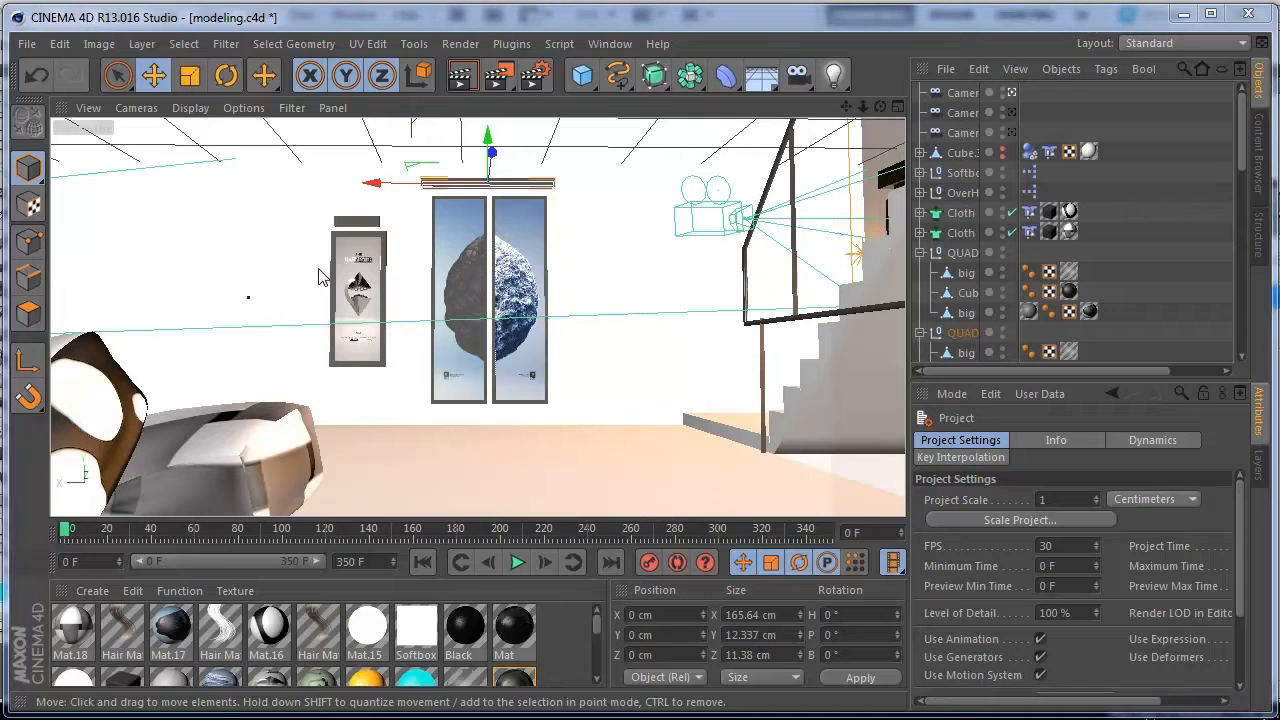
Leave the modeling.c4d scene and start a new empty Untitled project
left_click(27, 44)
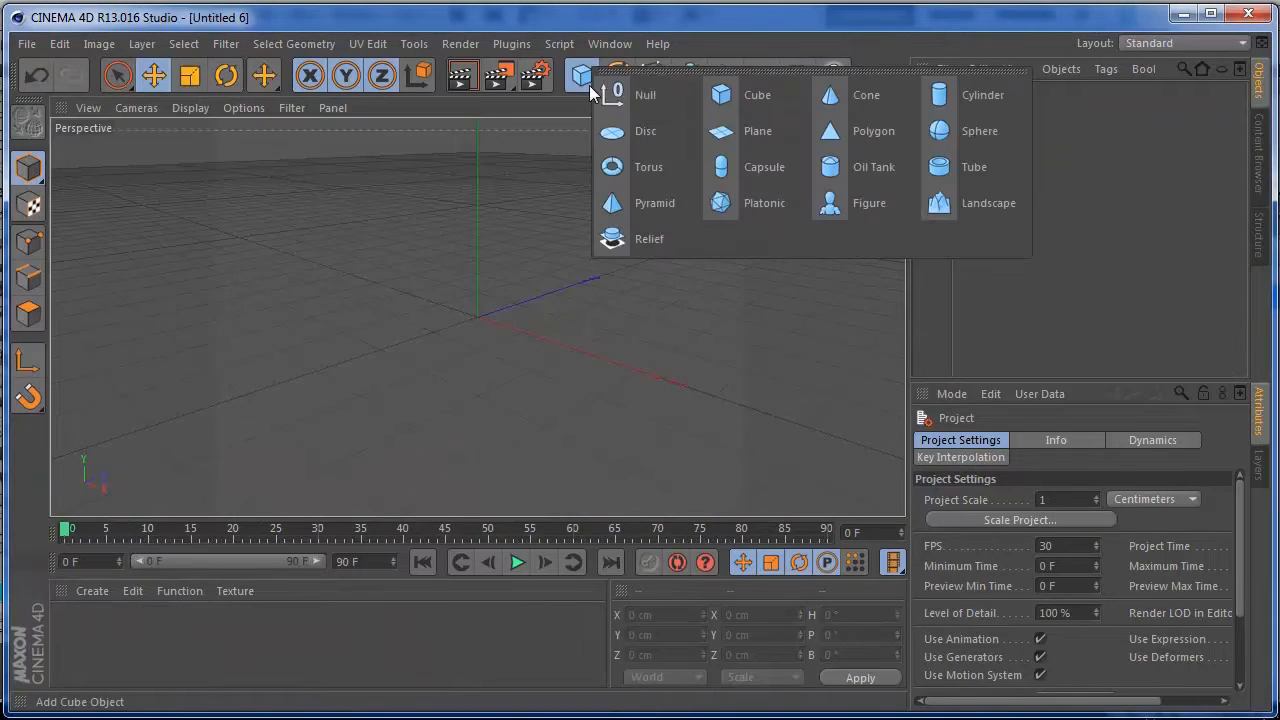
Add a Cube primitive to the empty scene as the base for the slab
left_click(754, 95)
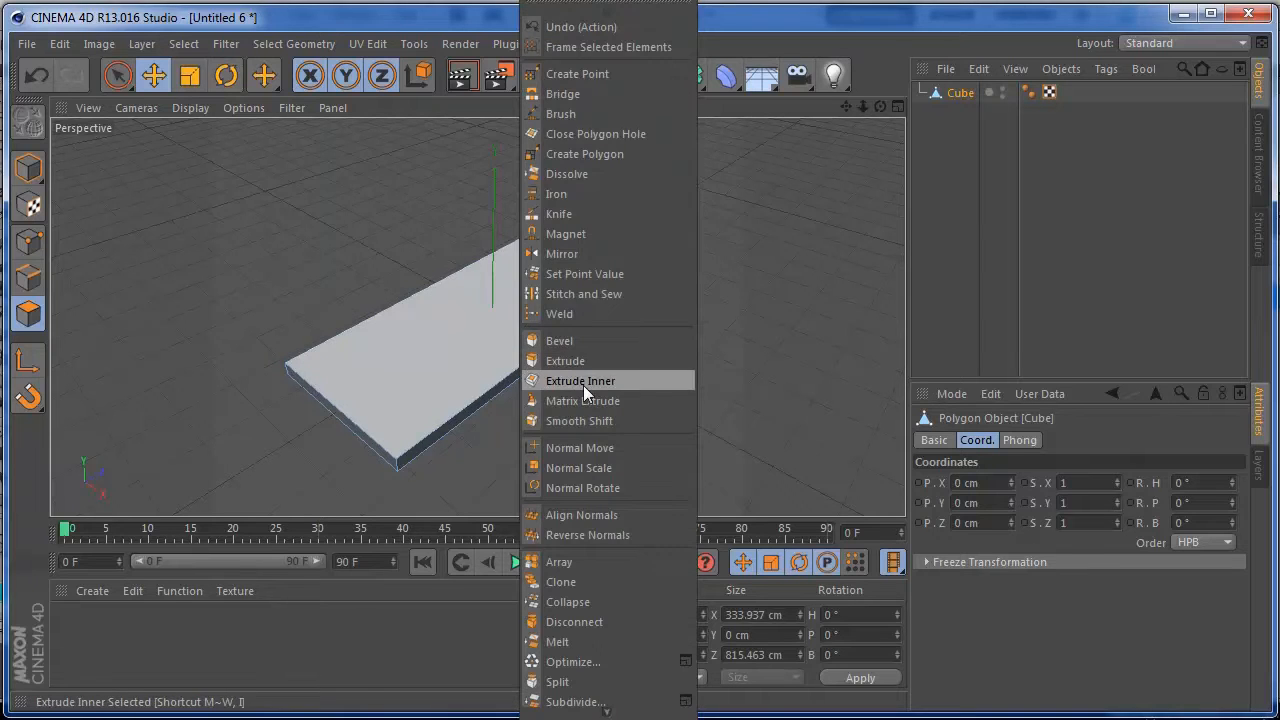
Inset the slab's top face with Extrude Inner and sink it by -4.4 cm
left_click(580, 380)
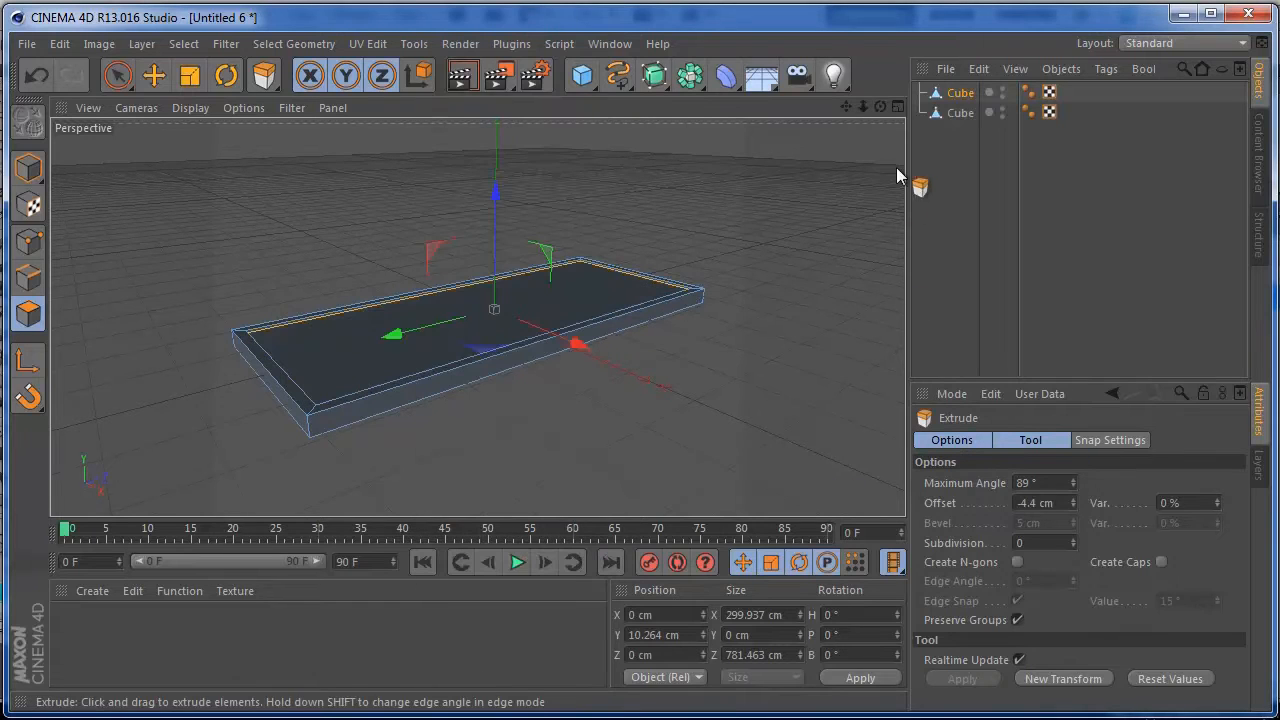
Change the second Cube's name in the Object Manager to SPLIT
left_click(960, 113)
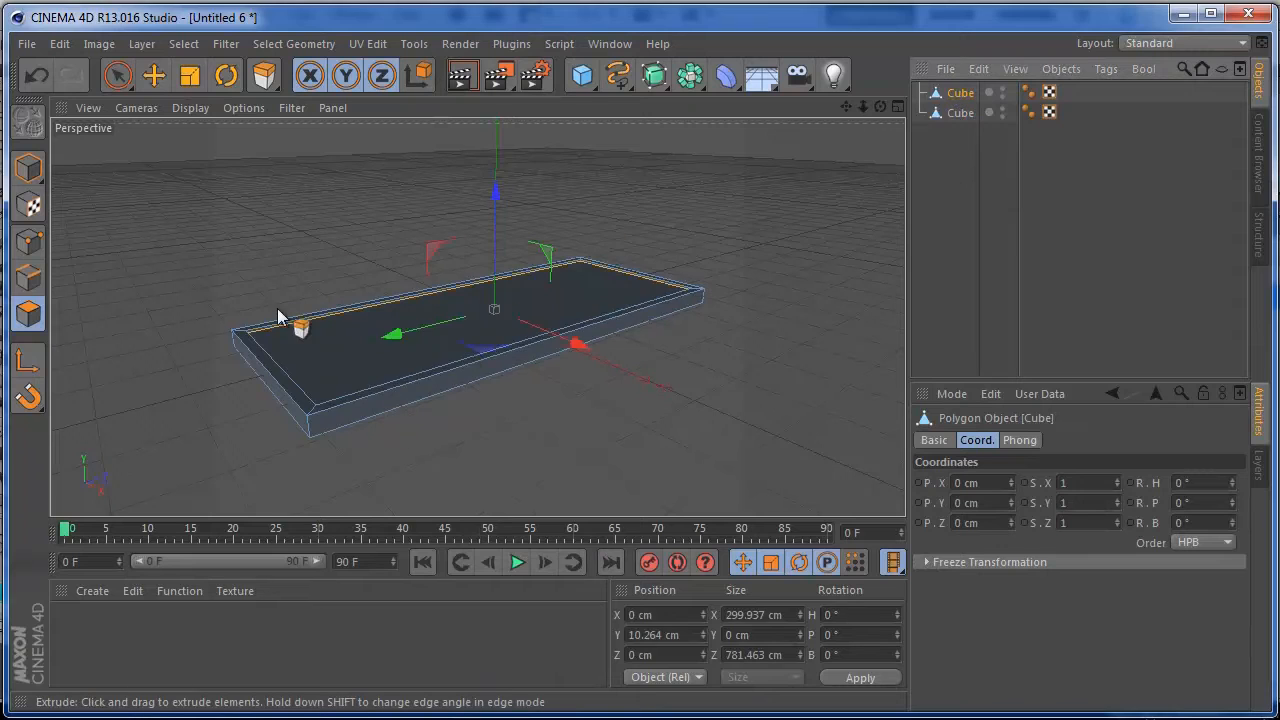
left_click(960, 113)
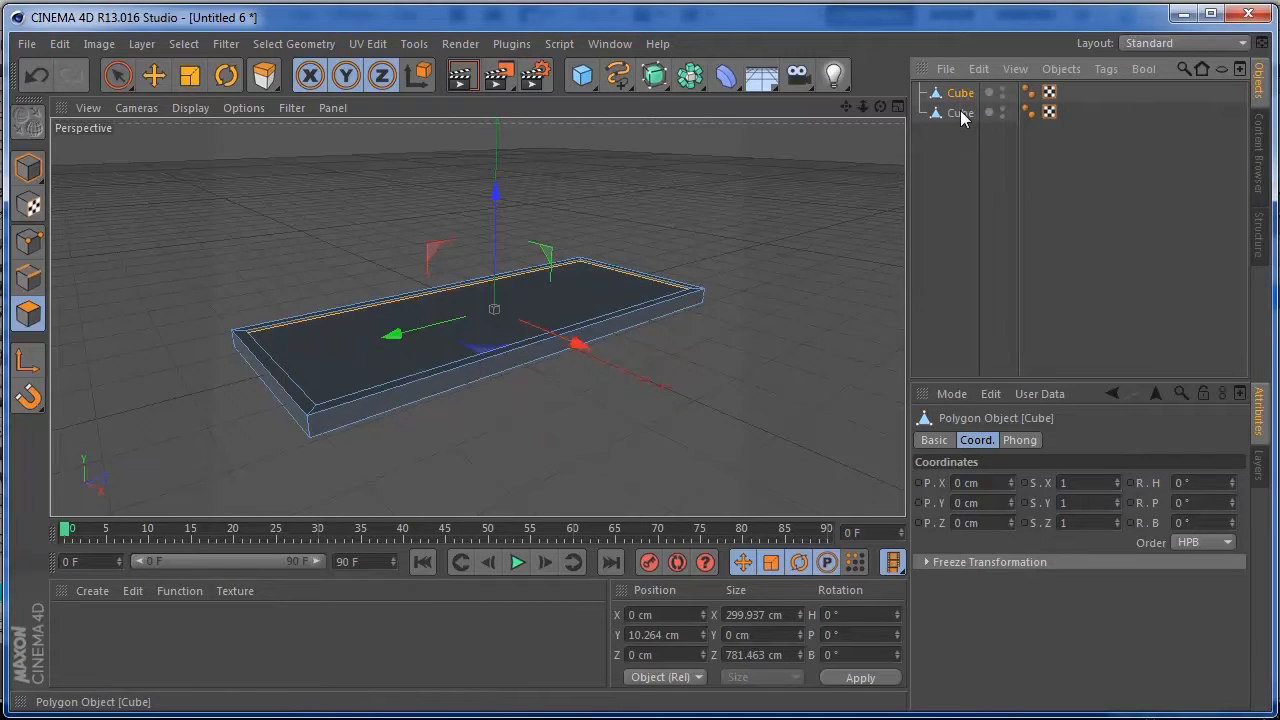
double_click(961, 113)
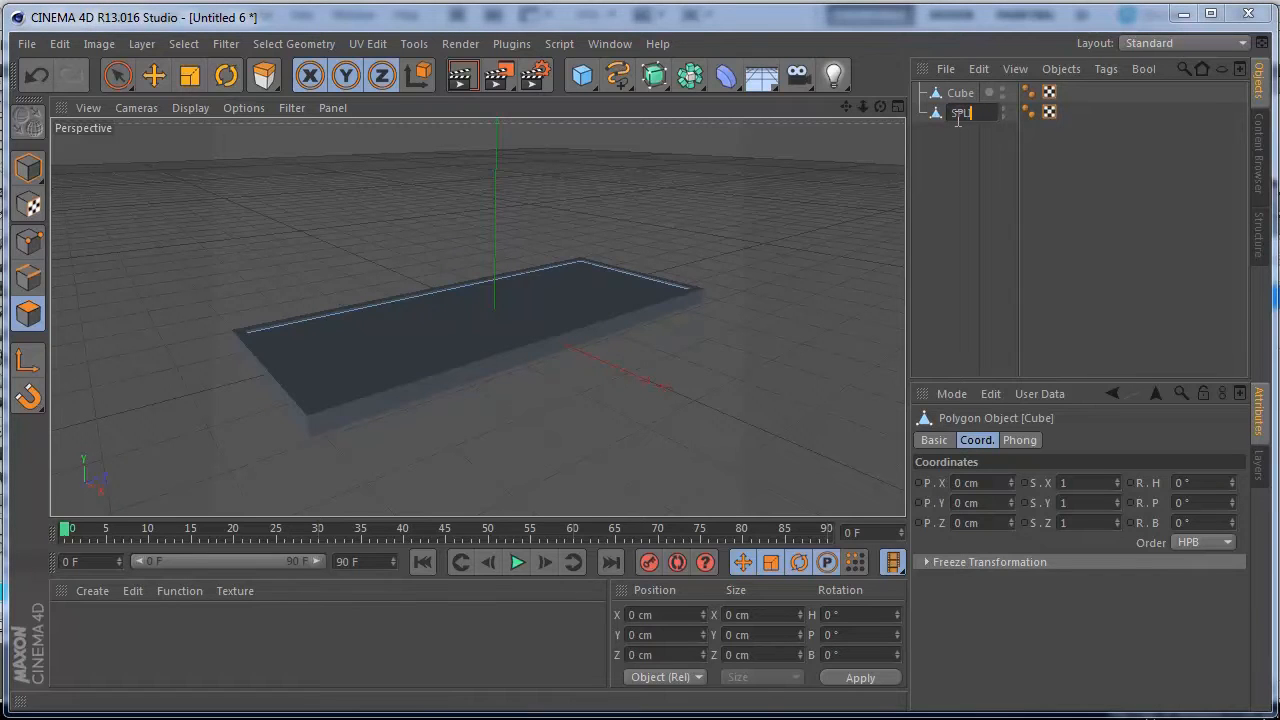
type("SPLIT")
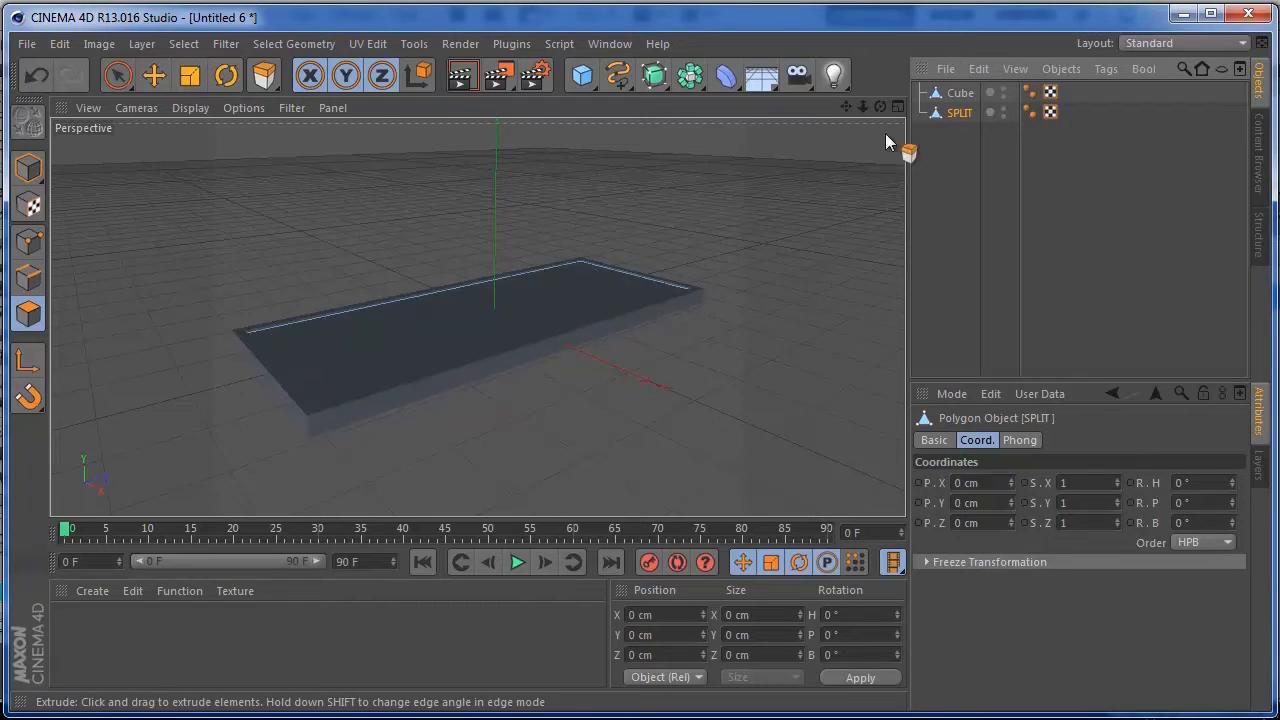
mouse_move(1108, 70)
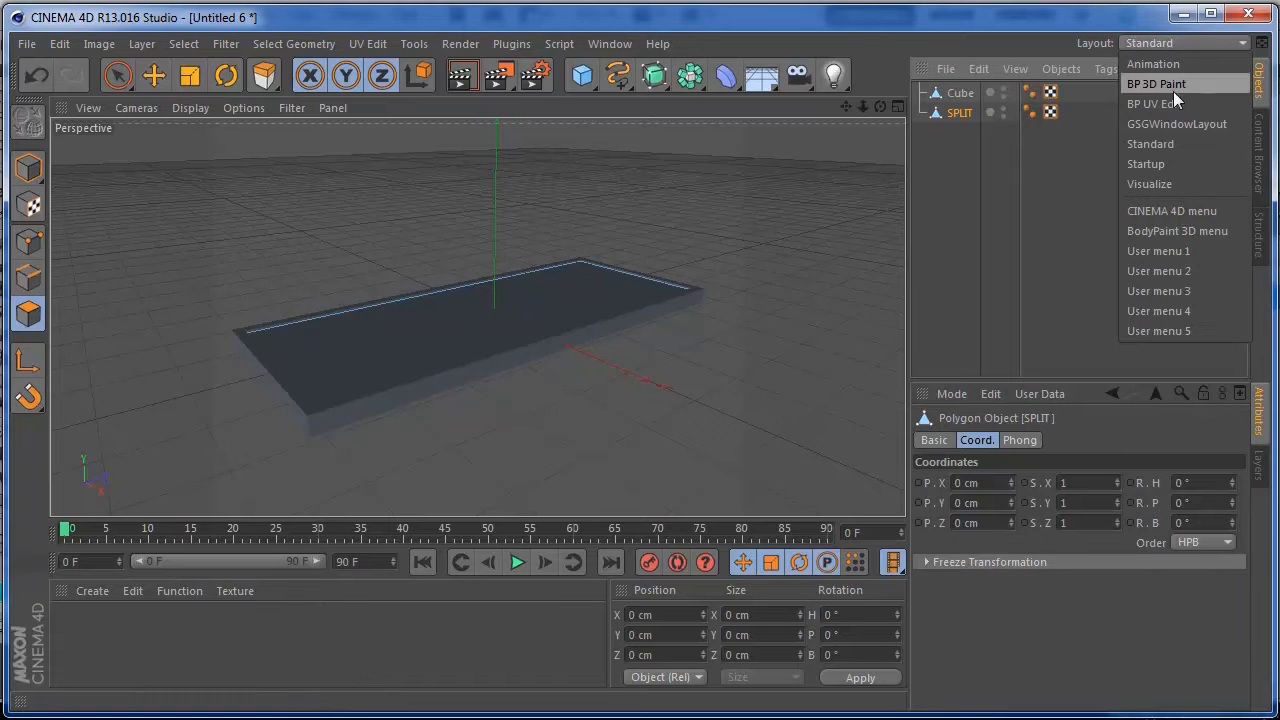
Switch to the BP UV Edit layout and run the BodyPaint setup wizard with only SPLIT included
left_click(1146, 105)
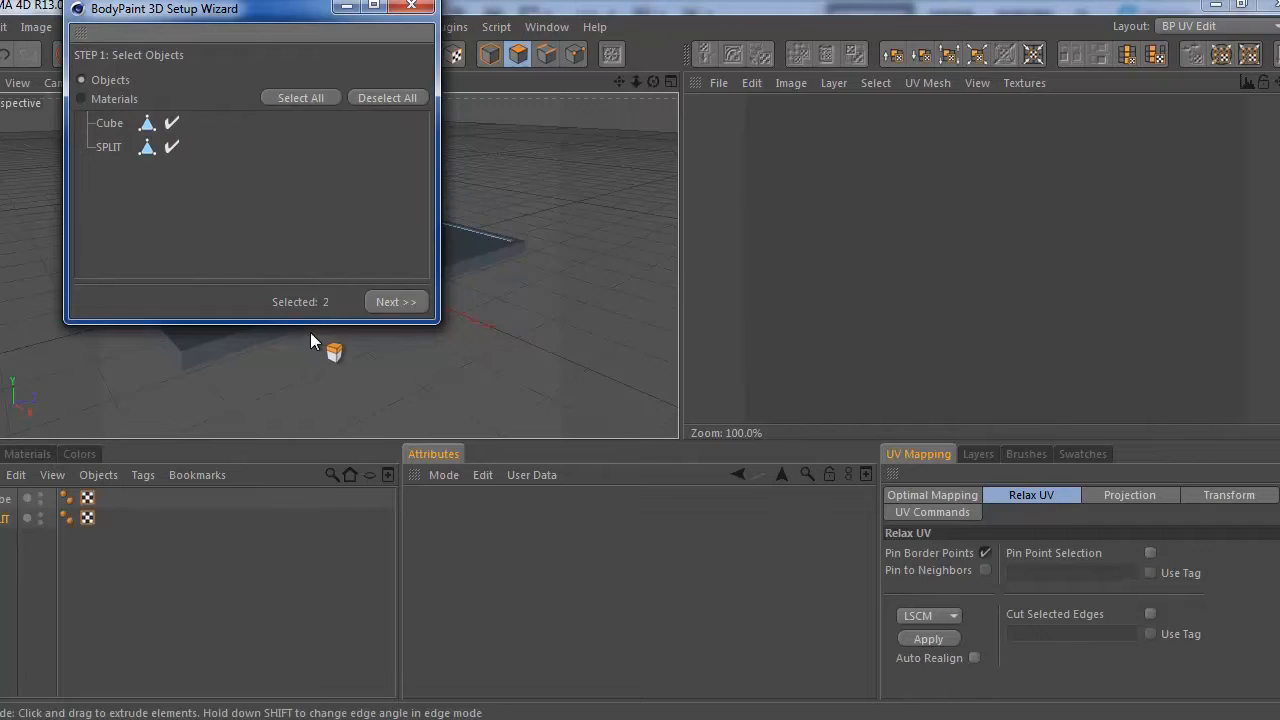
left_click(171, 122)
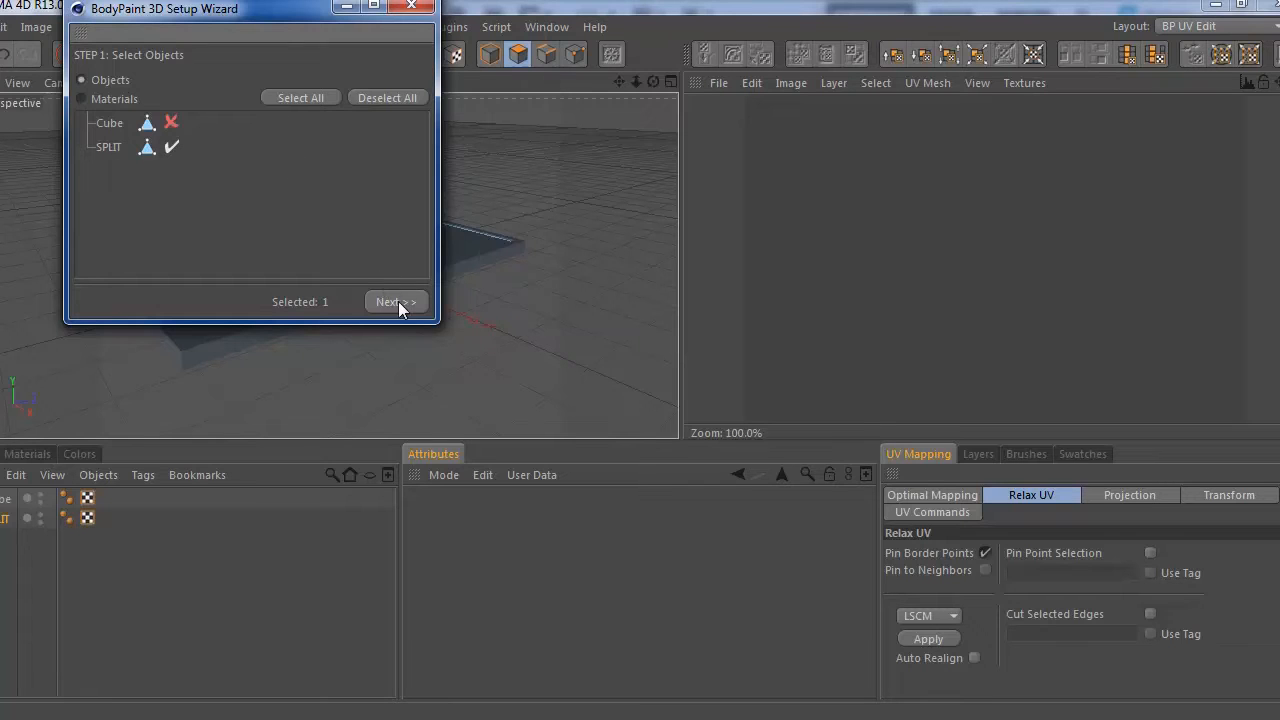
left_click(396, 301)
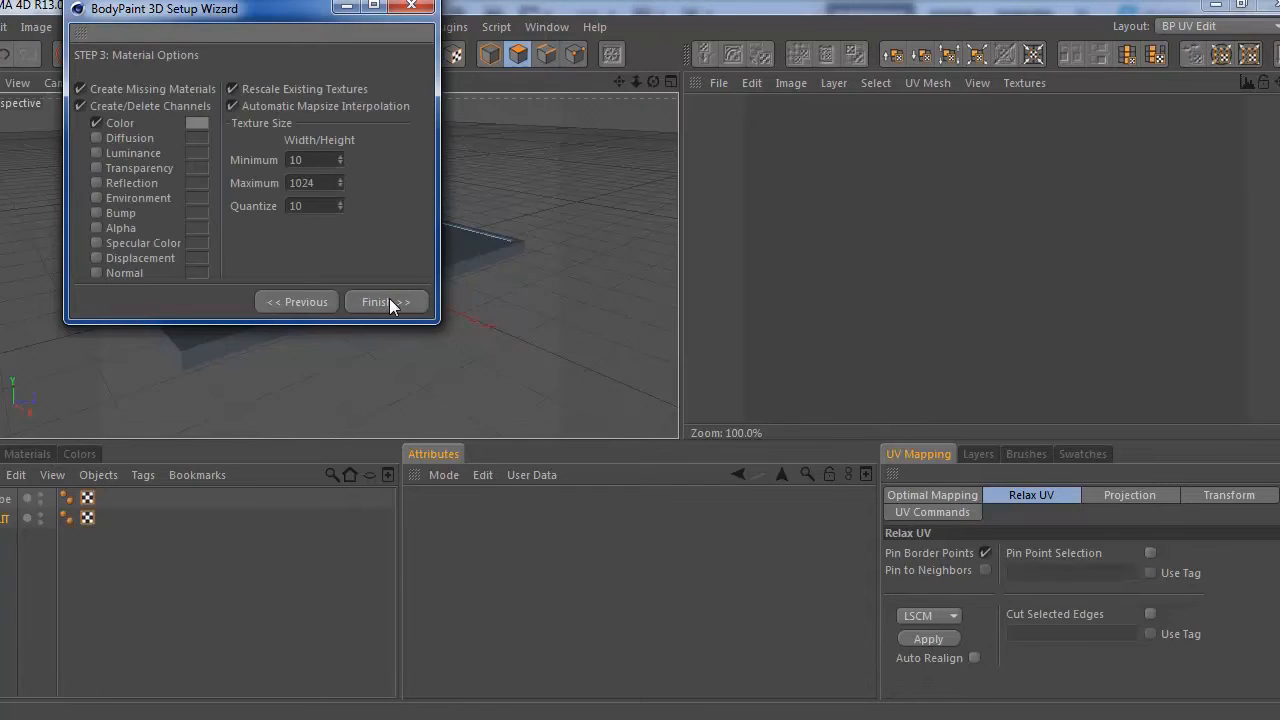
left_click(386, 302)
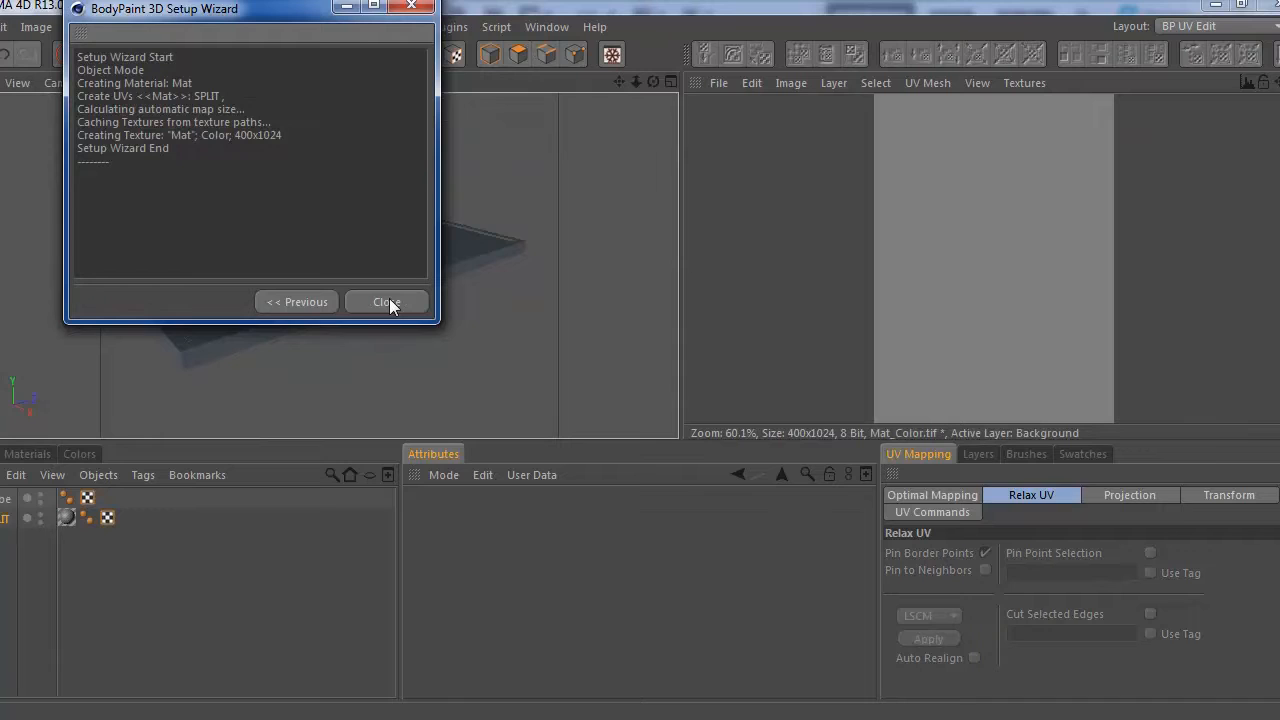
left_click(386, 302)
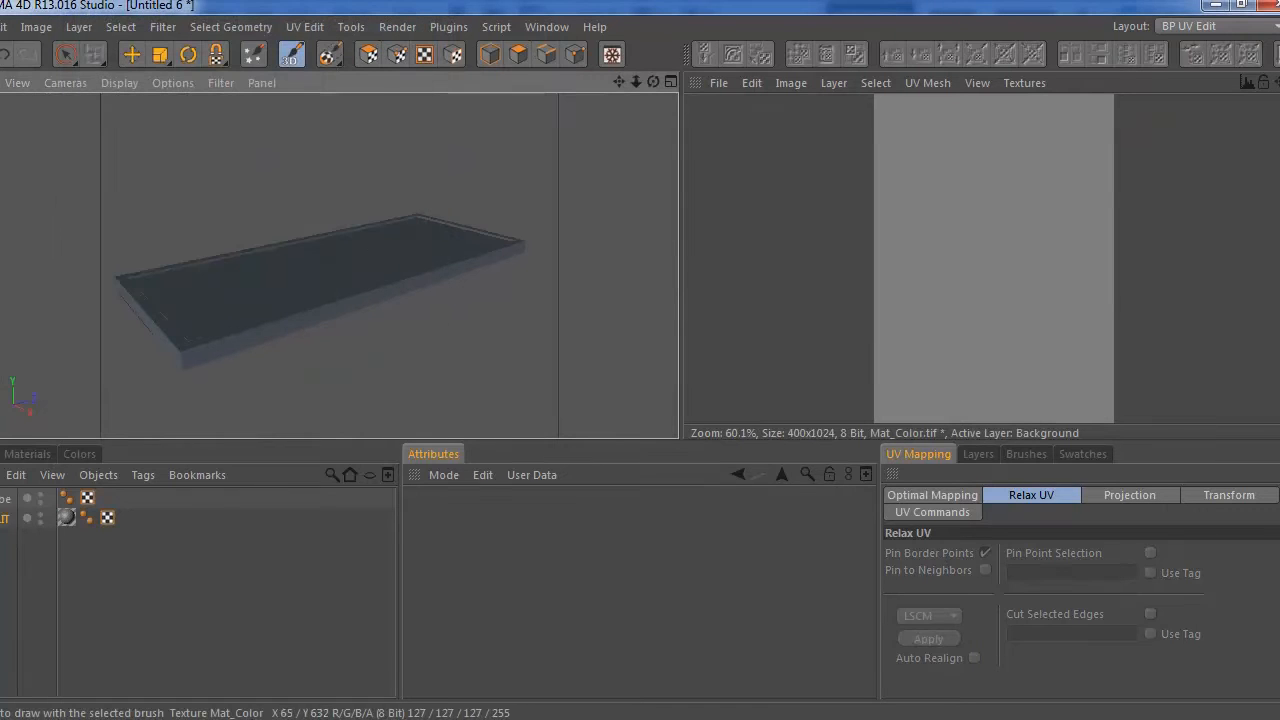
Add a new empty layer above Background in the Mat_Color texture
left_click(370, 54)
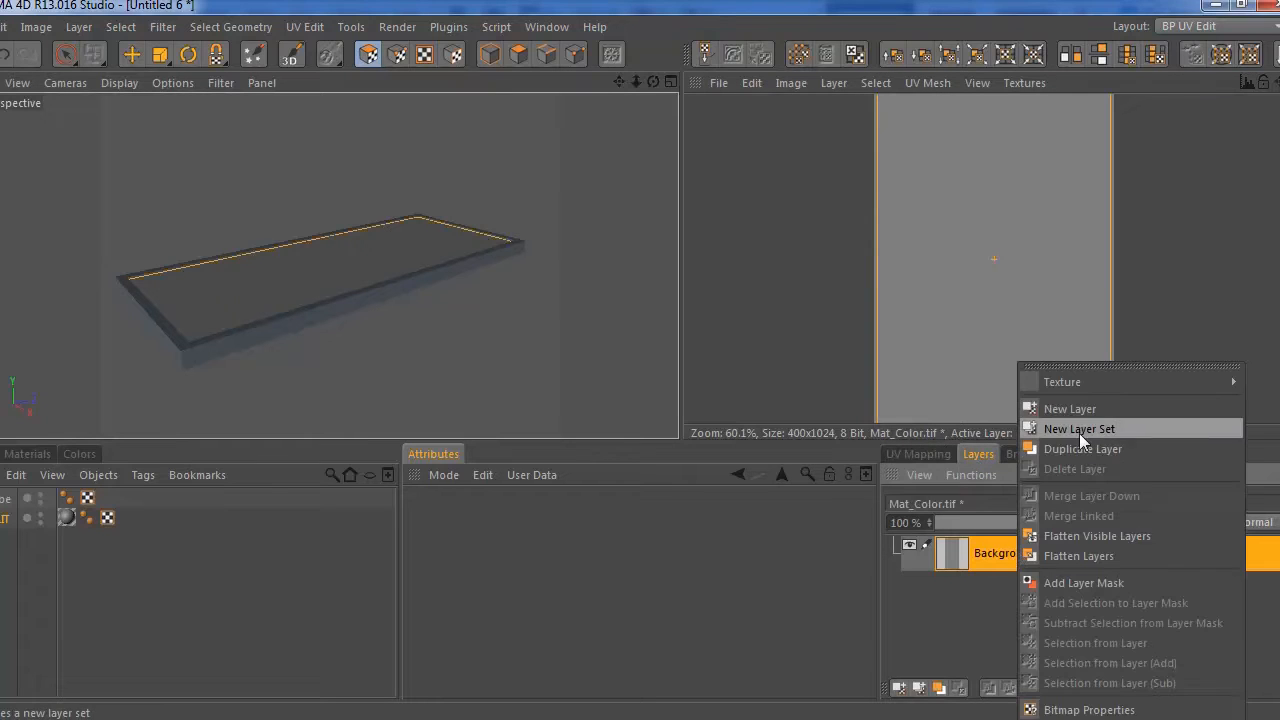
left_click(1084, 428)
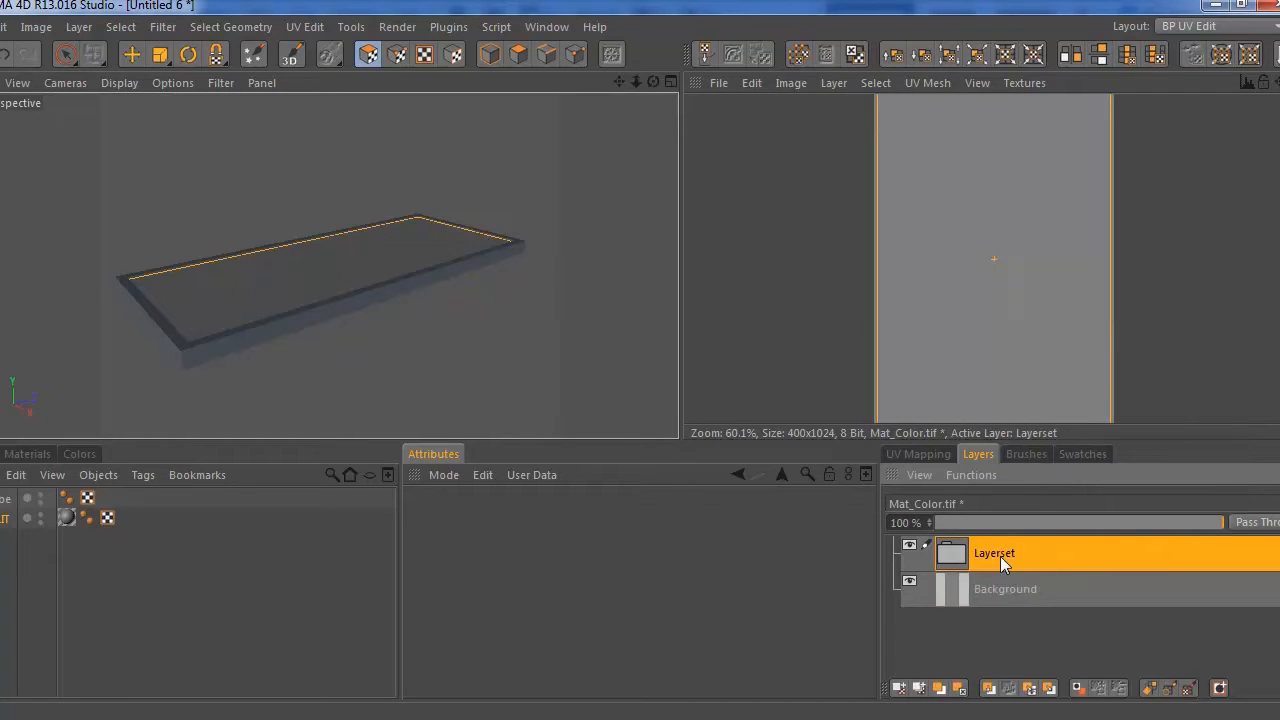
right_click(1005, 563)
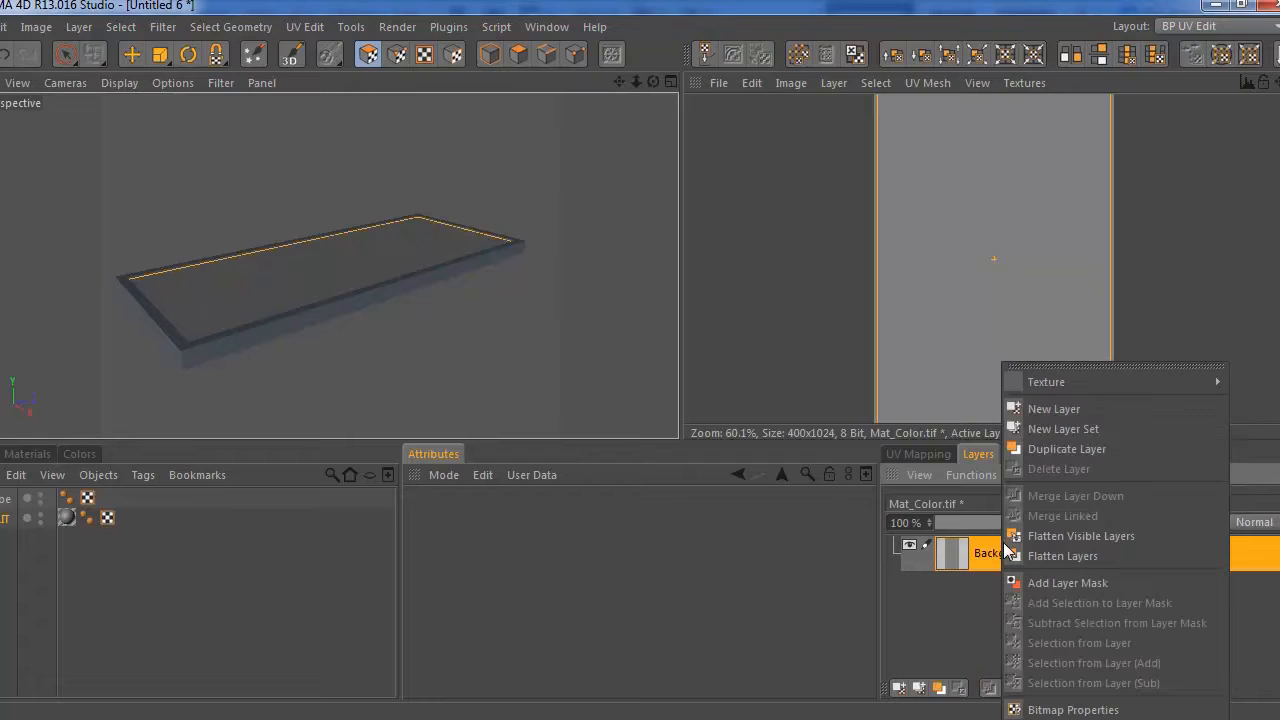
left_click(1054, 408)
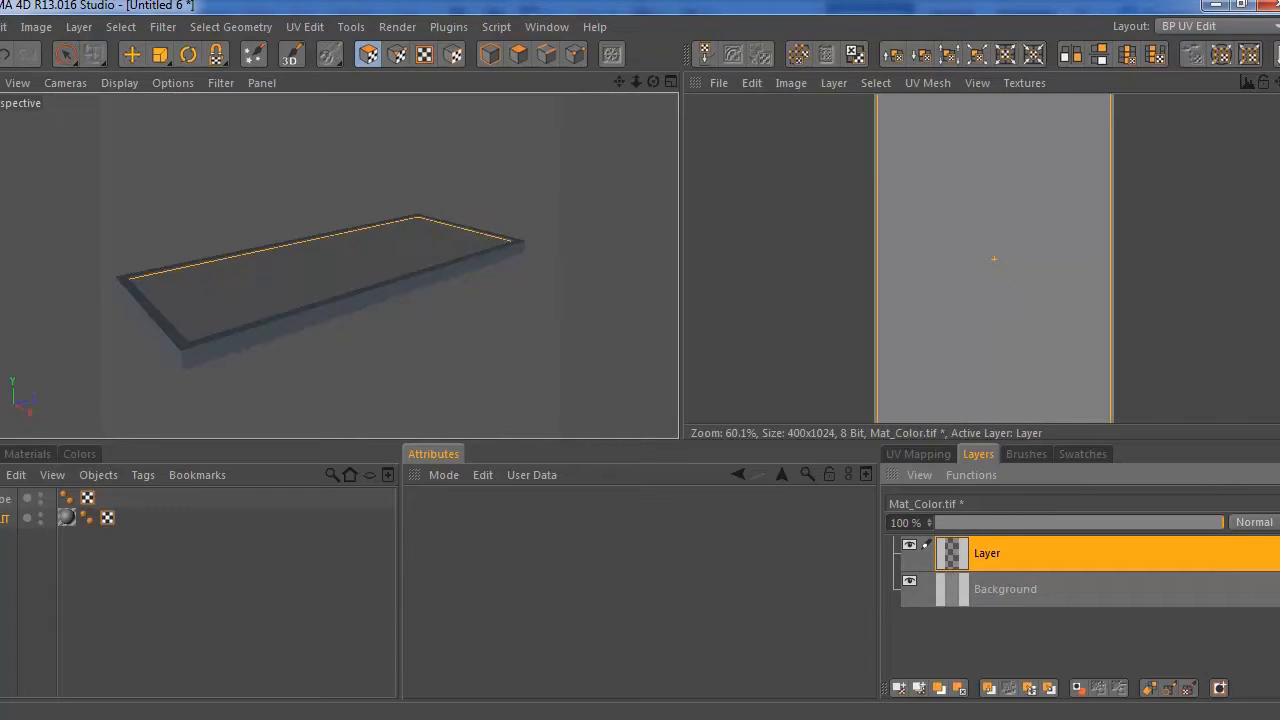
Check the Texture Size settings: width 400, height 1024
left_click(790, 82)
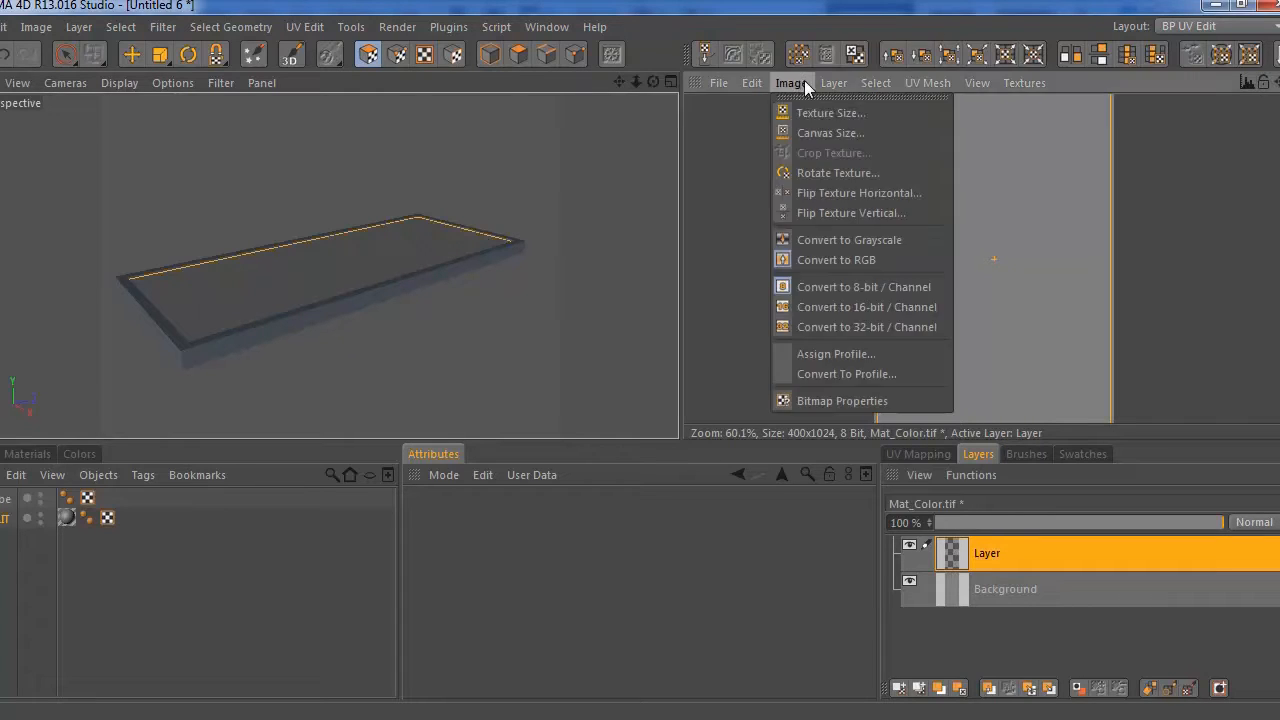
left_click(830, 113)
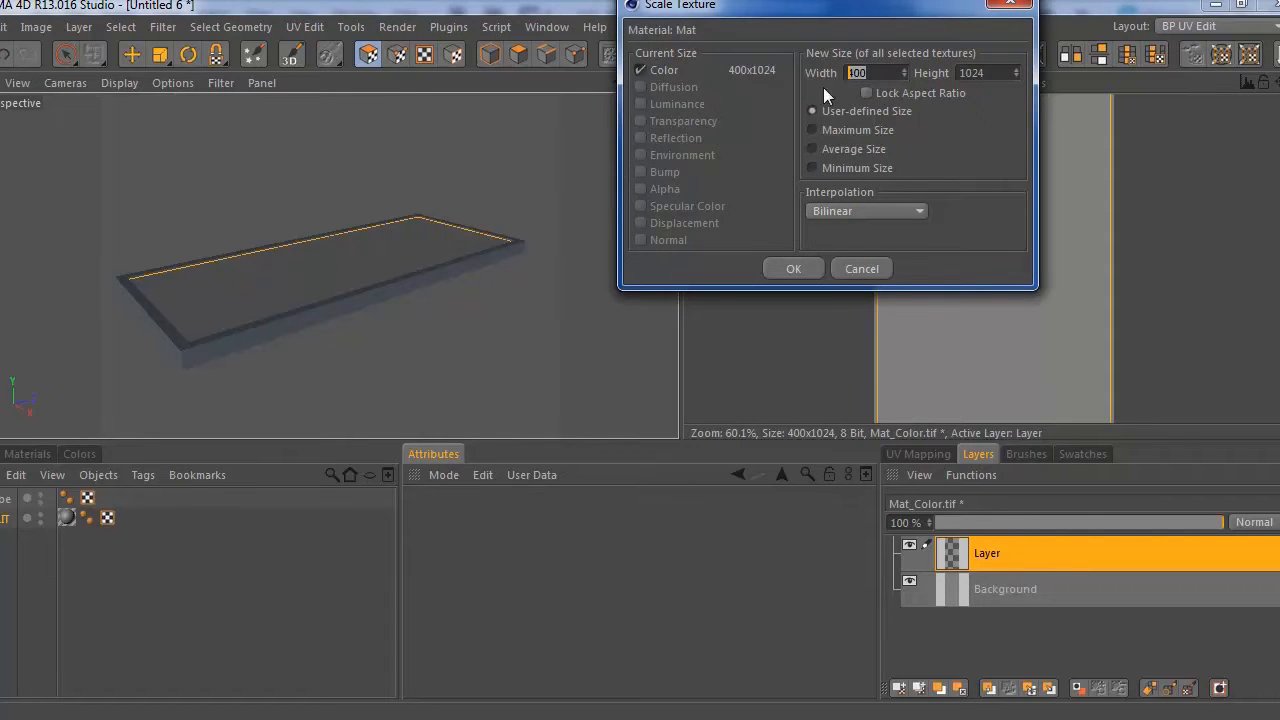
left_click(987, 72)
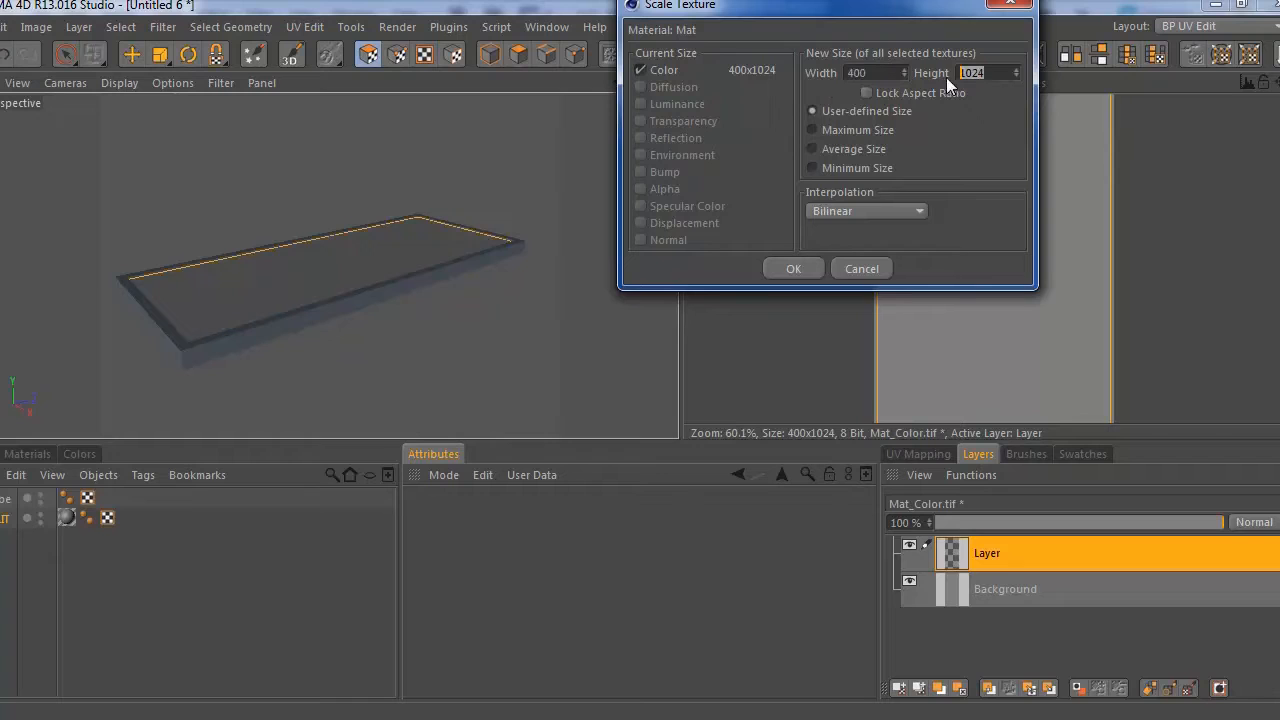
mouse_move(938, 100)
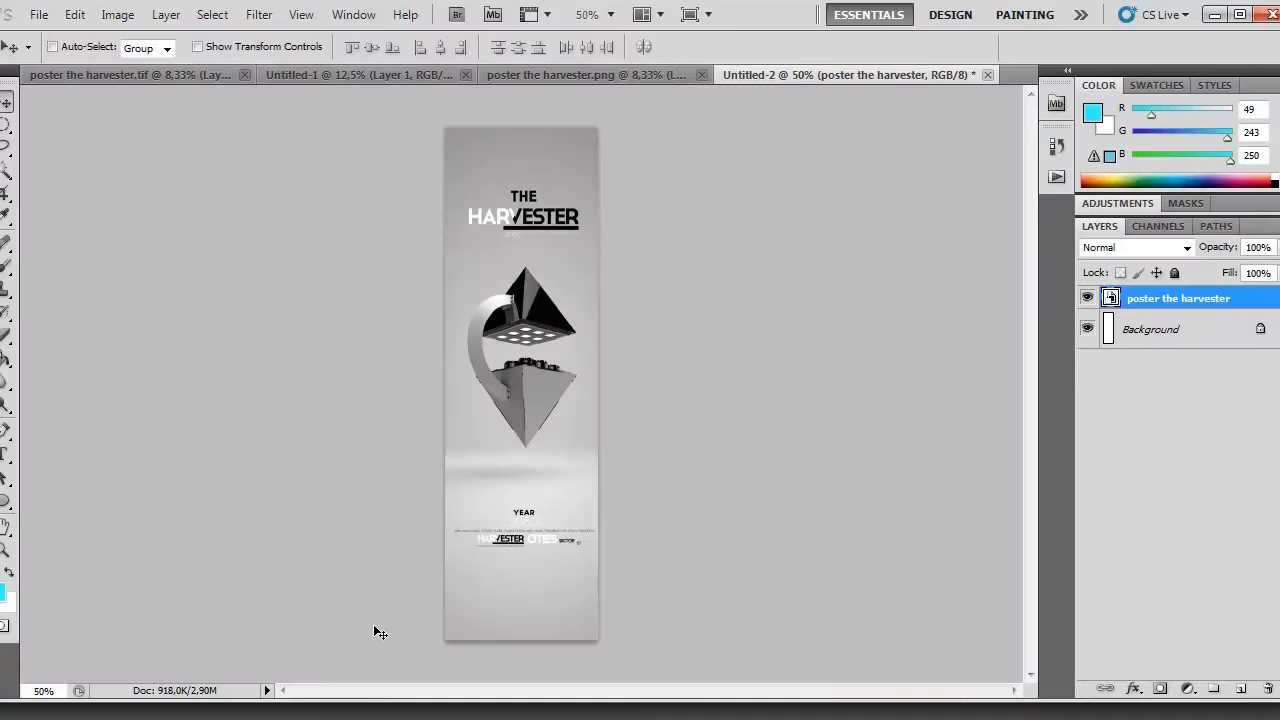
Create a new white 400×1024 pixel document at 300 pixels/inch
left_click(49, 14)
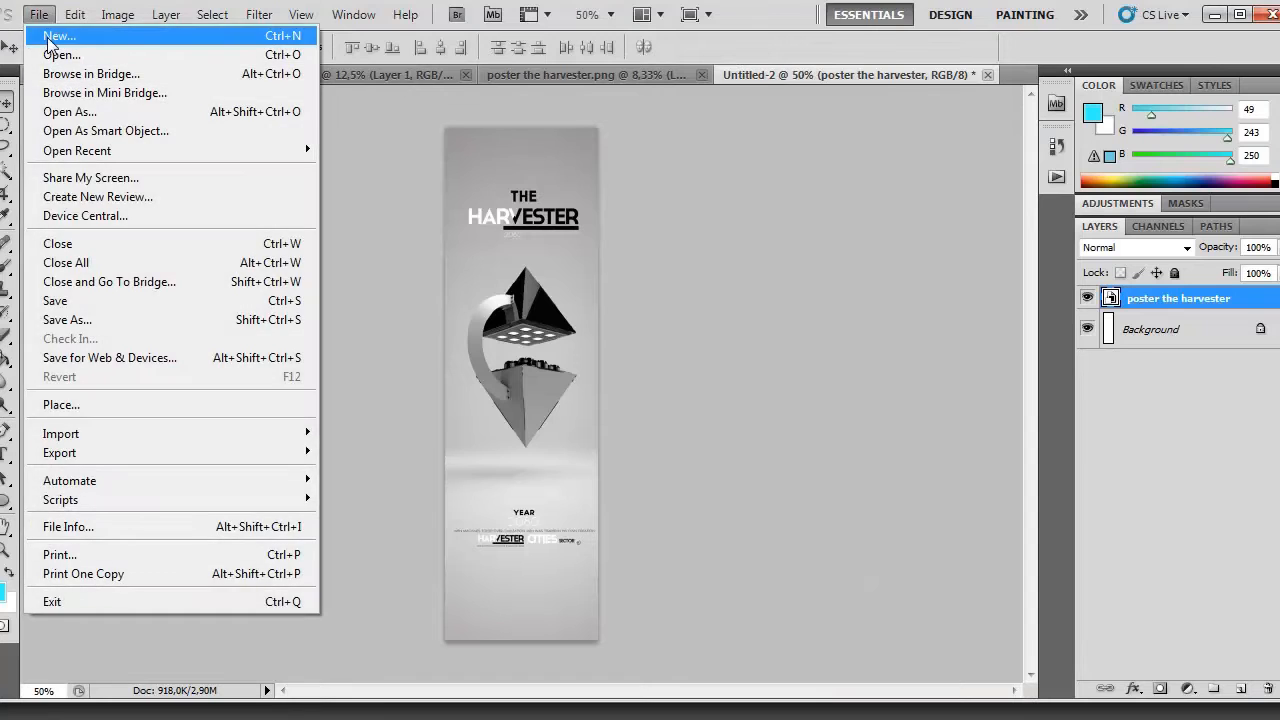
left_click(52, 37)
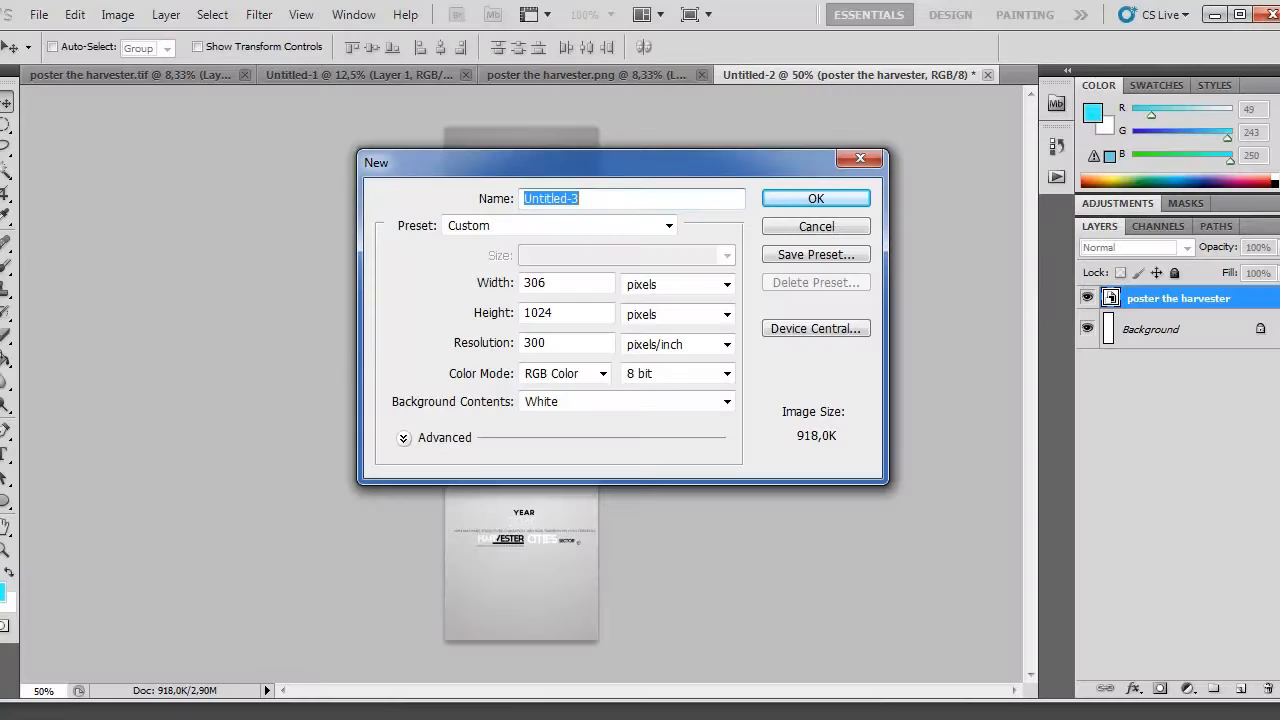
left_click(565, 282)
type("400")
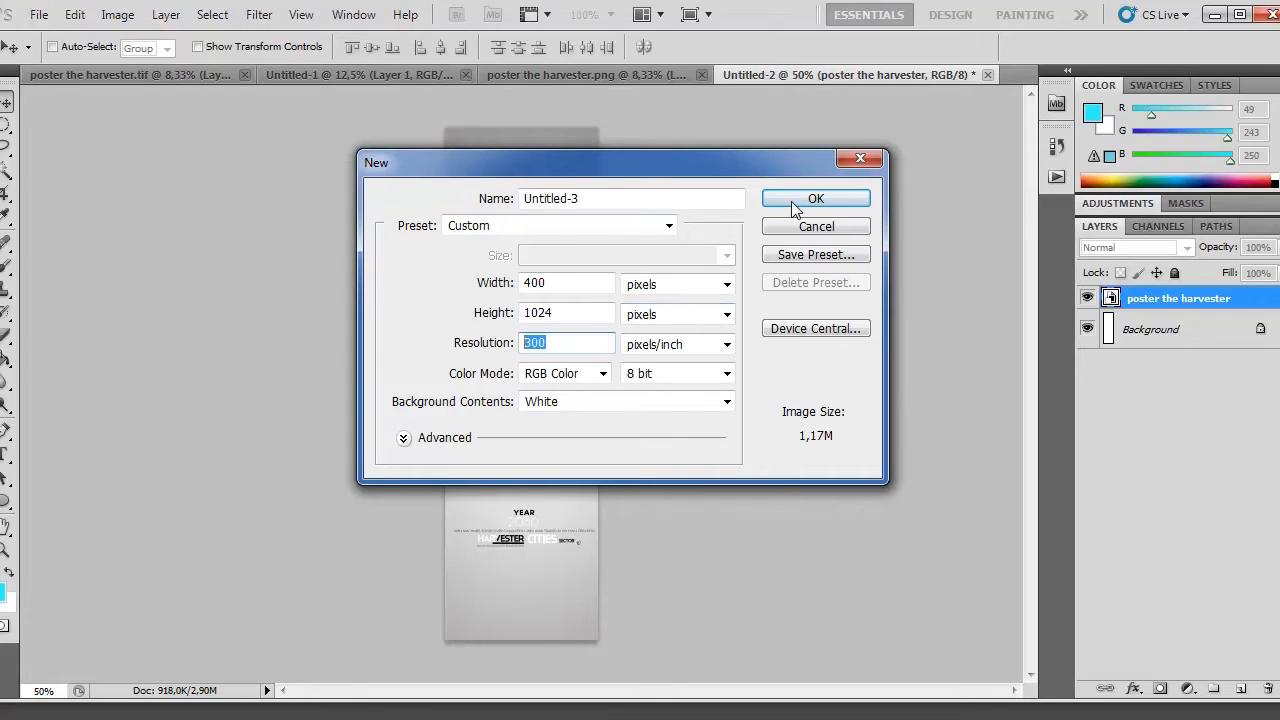
mouse_move(795, 206)
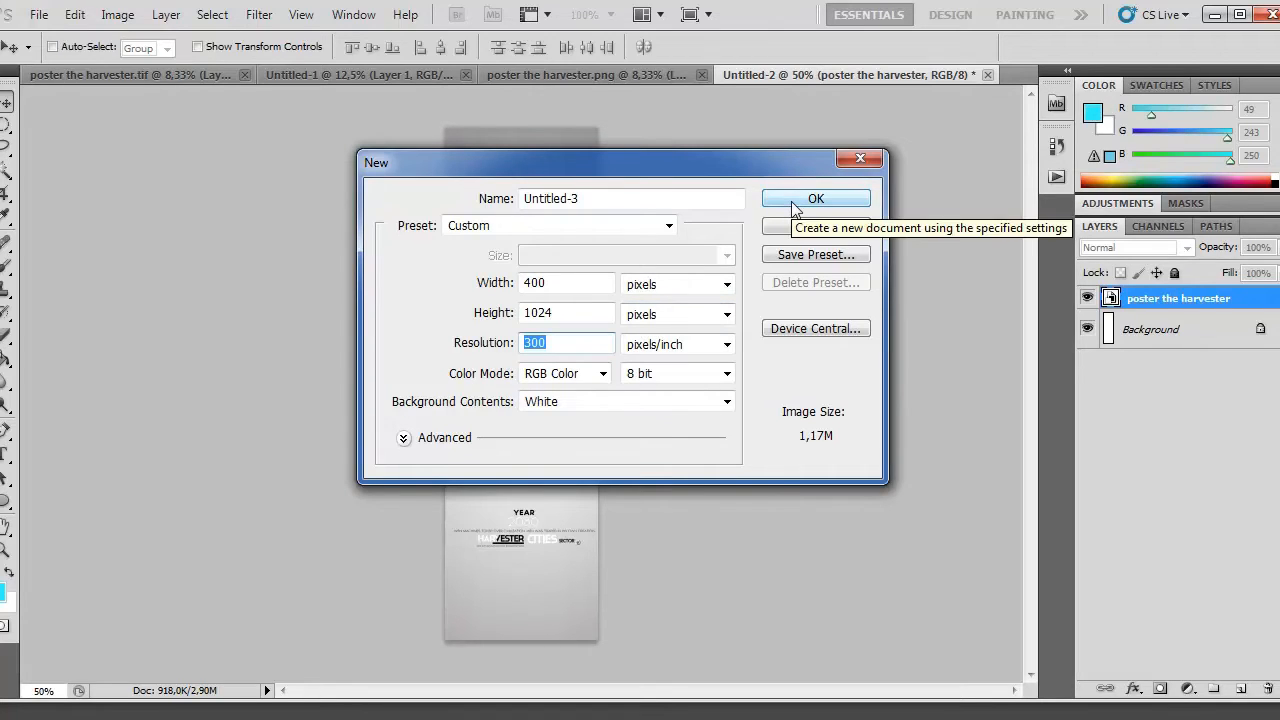
left_click(816, 198)
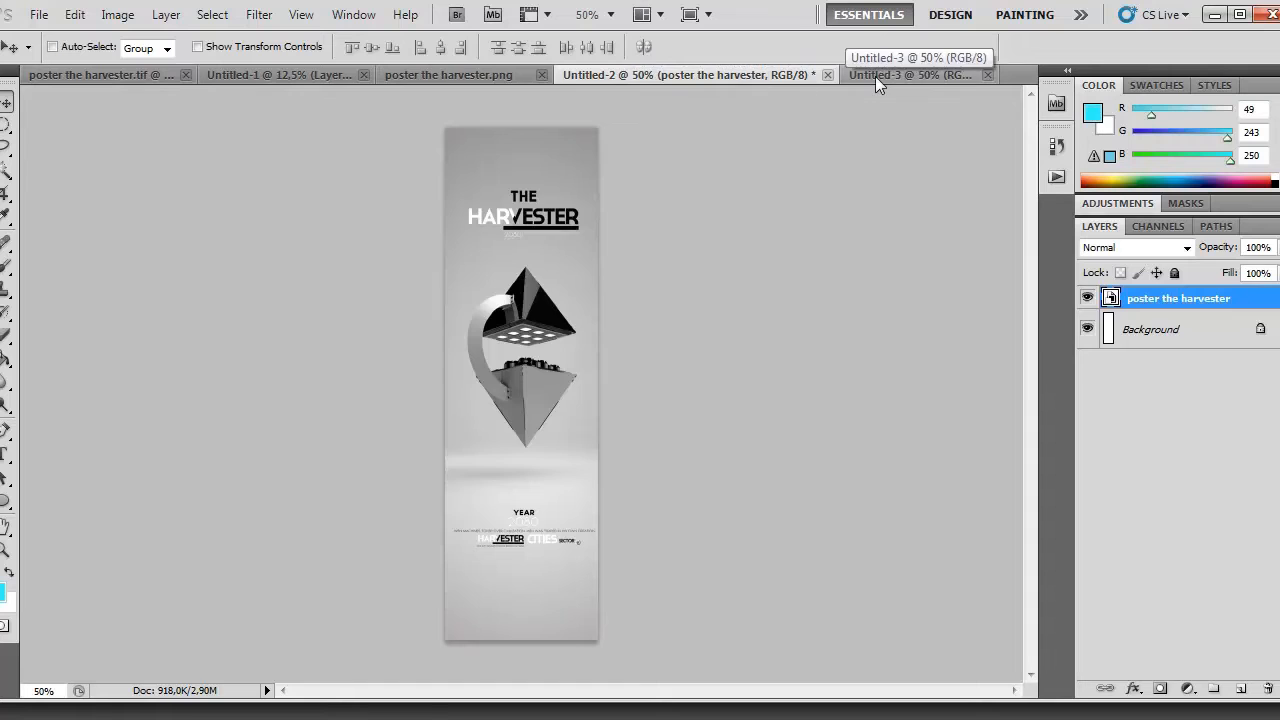
Place 'poster the harvester' into Untitled-3 and scale it to fill the canvas
left_click(48, 13)
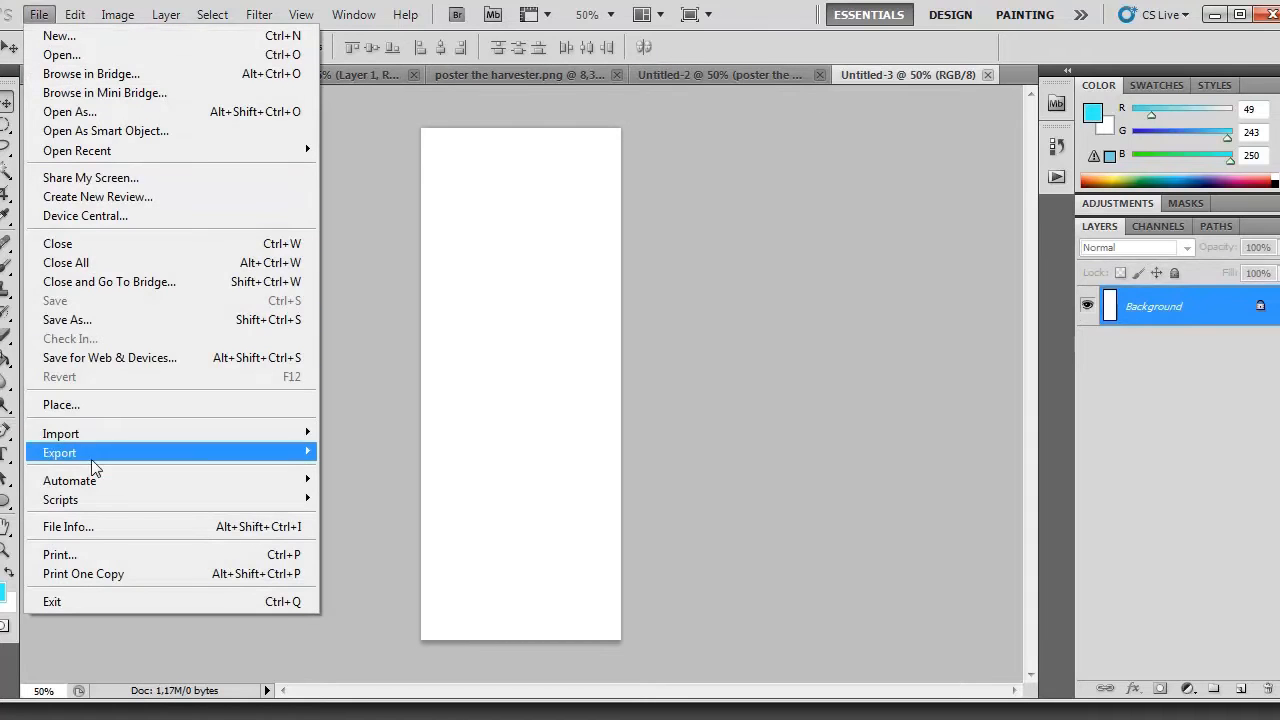
mouse_move(124, 405)
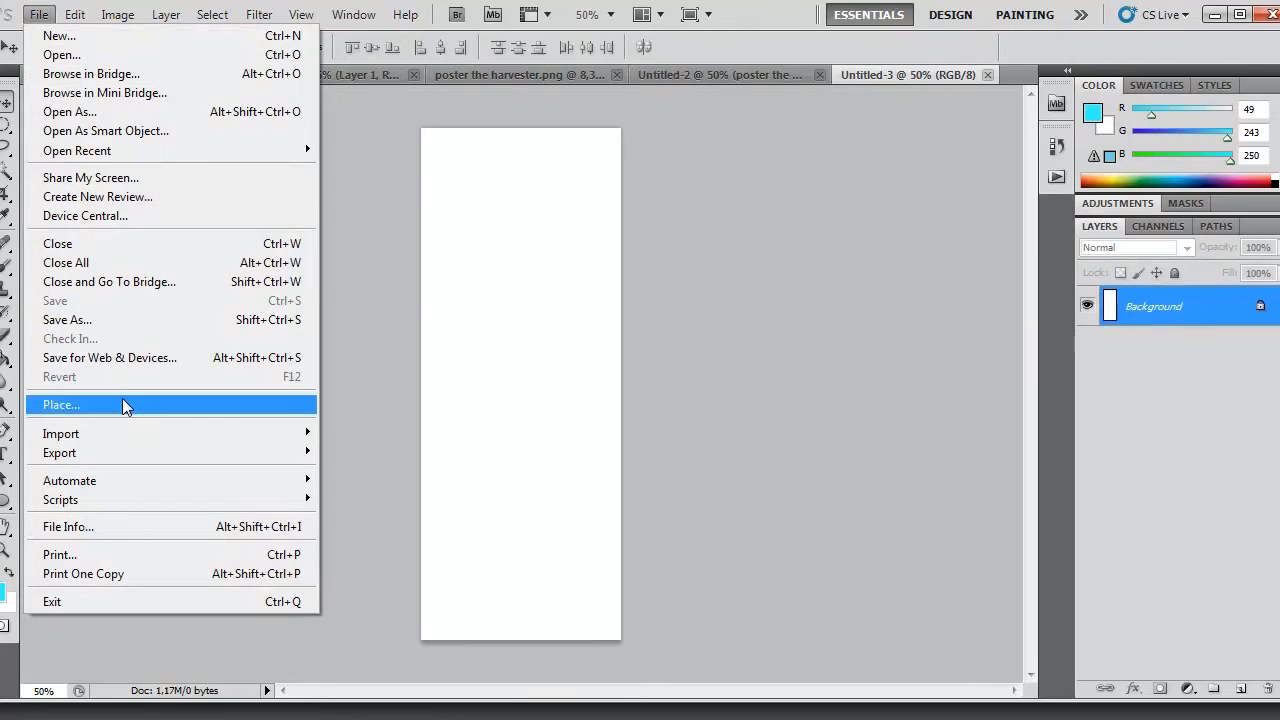
left_click(61, 404)
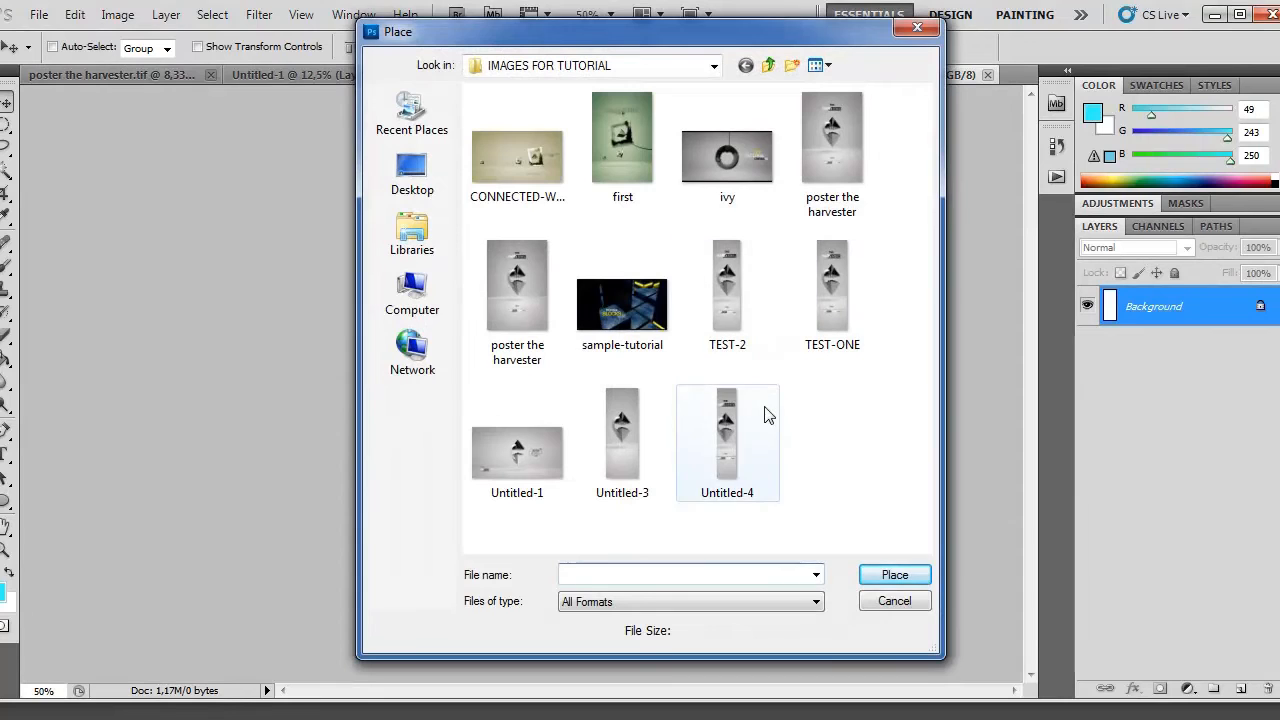
left_click(832, 137)
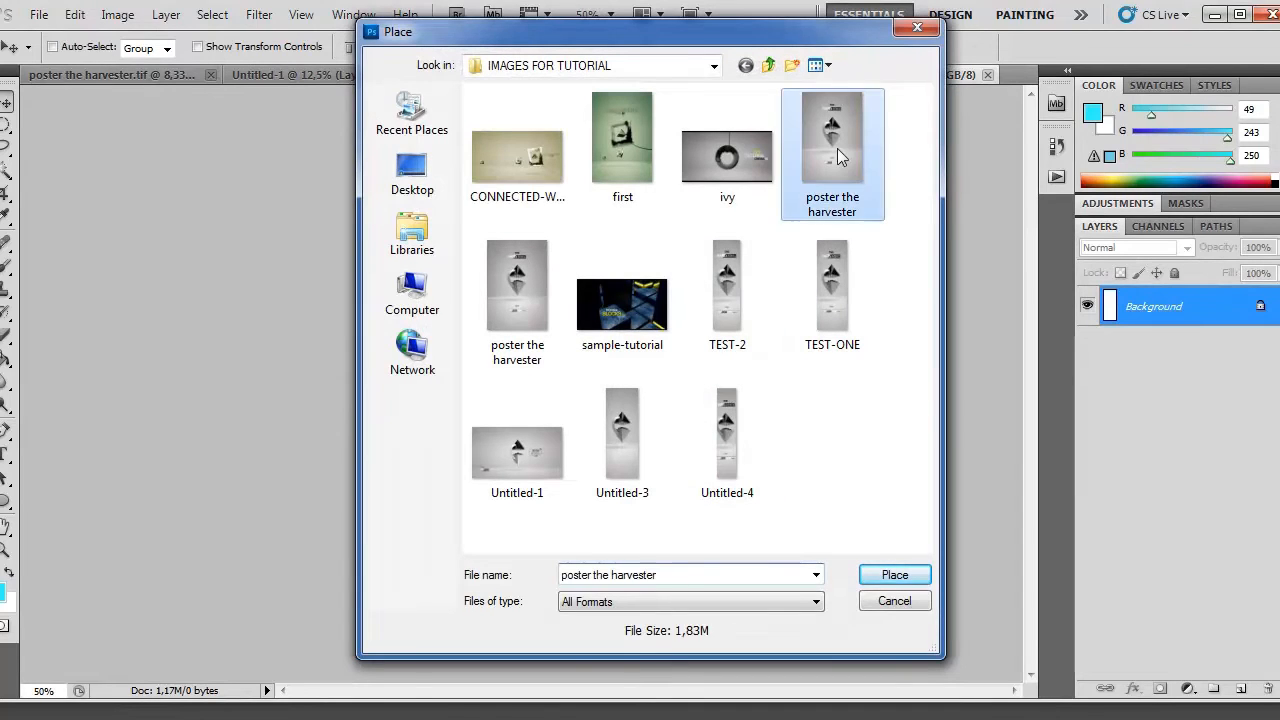
mouse_move(864, 569)
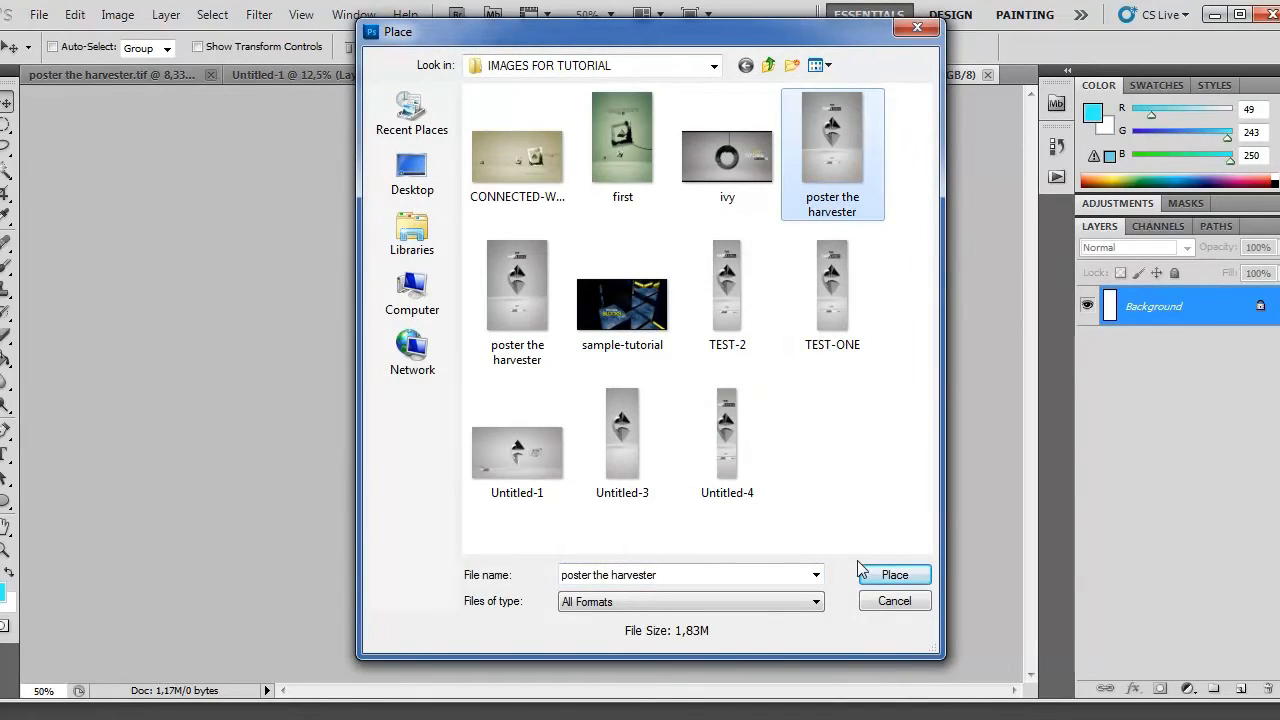
left_click(901, 573)
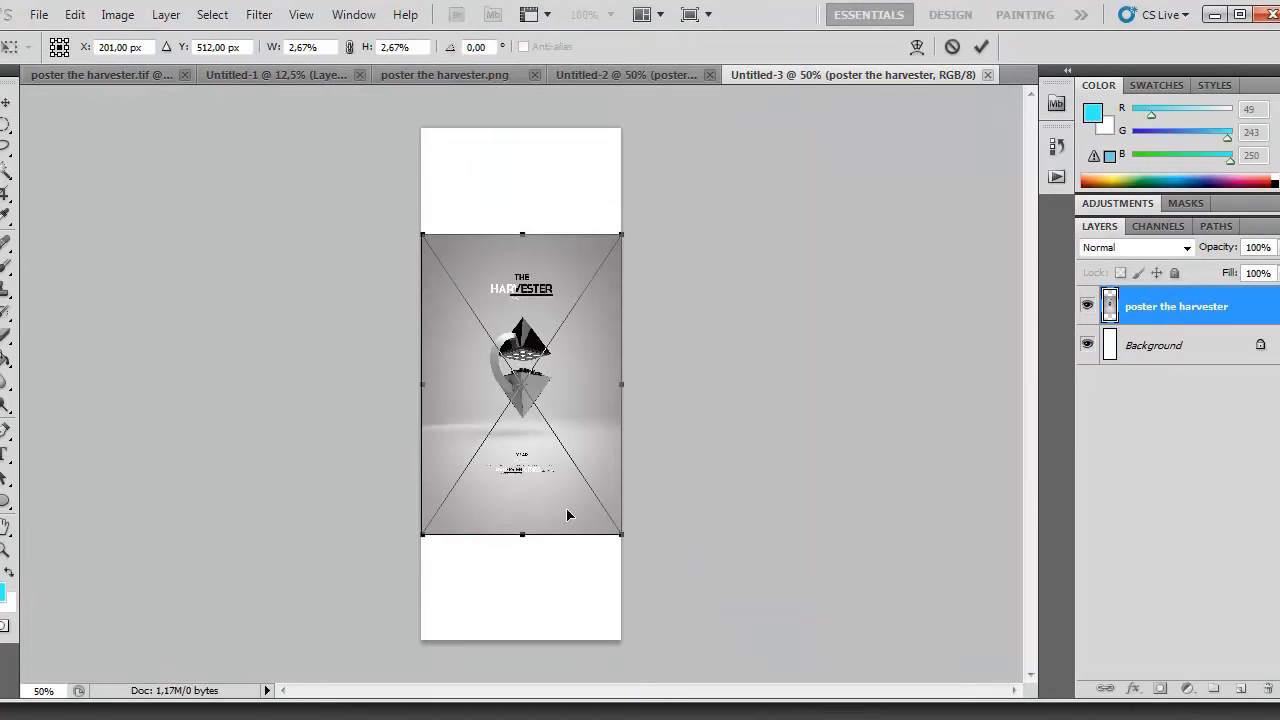
mouse_move(504, 435)
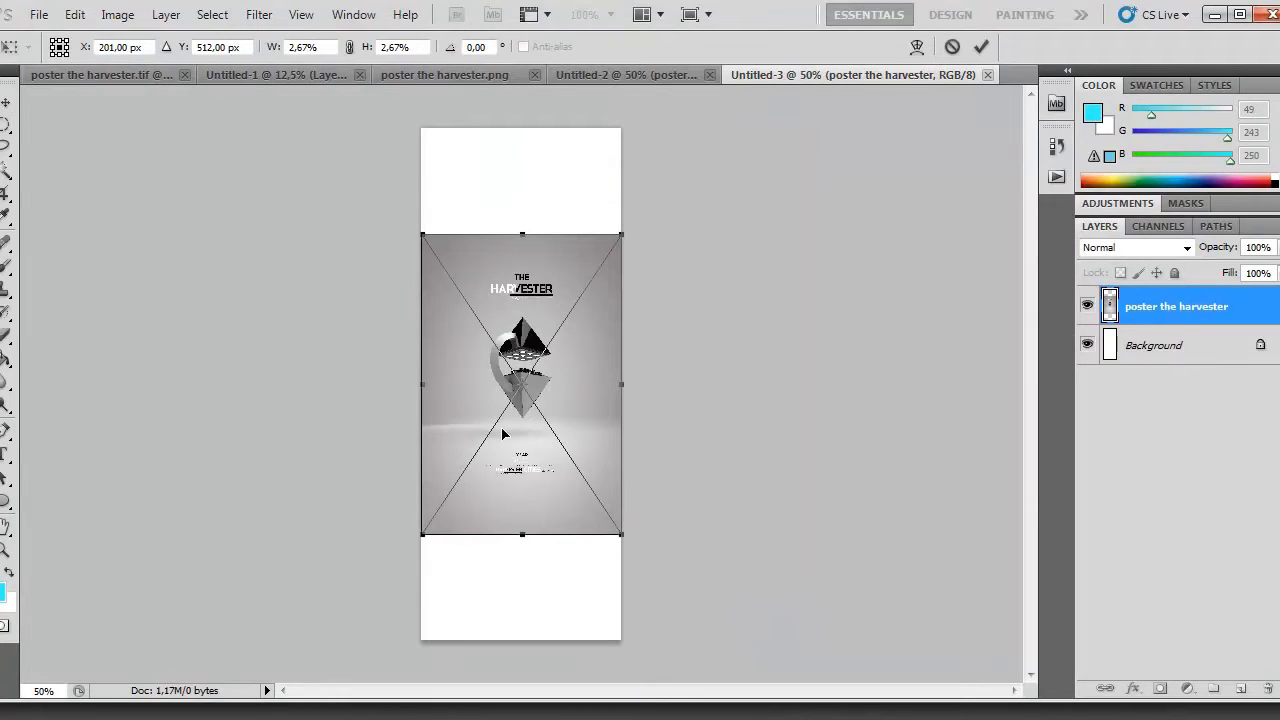
mouse_move(540, 412)
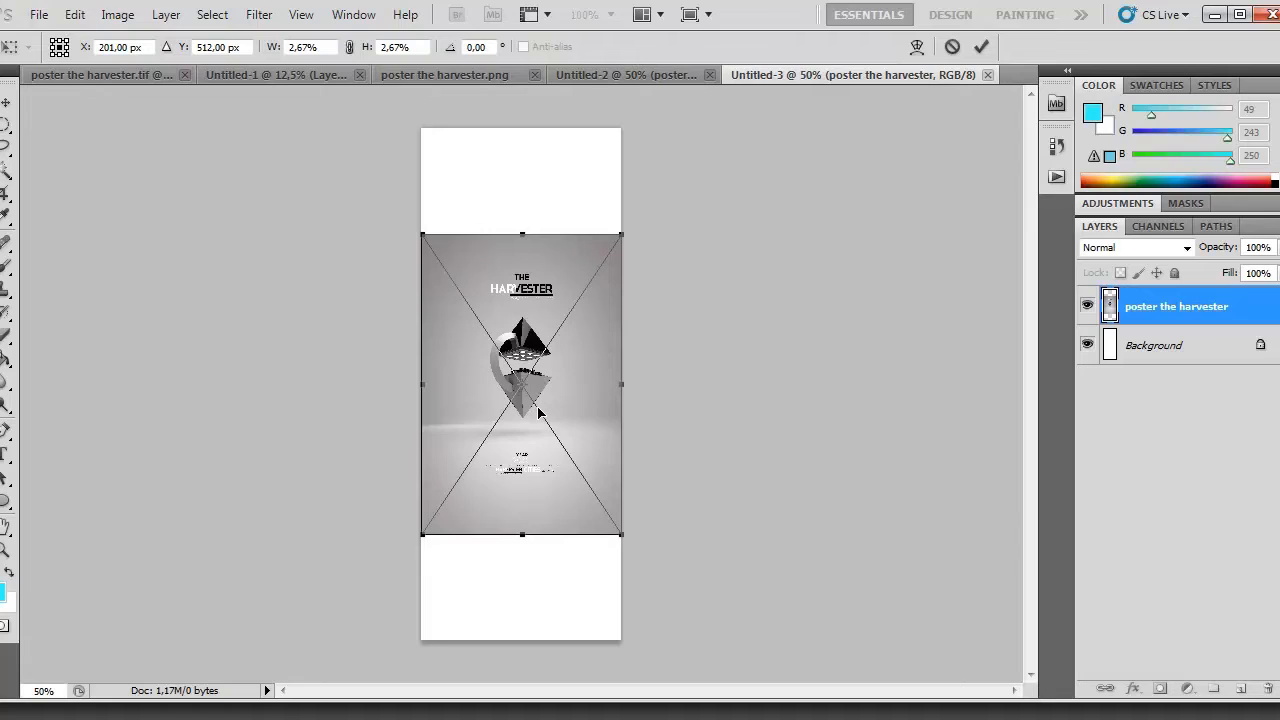
mouse_move(596, 512)
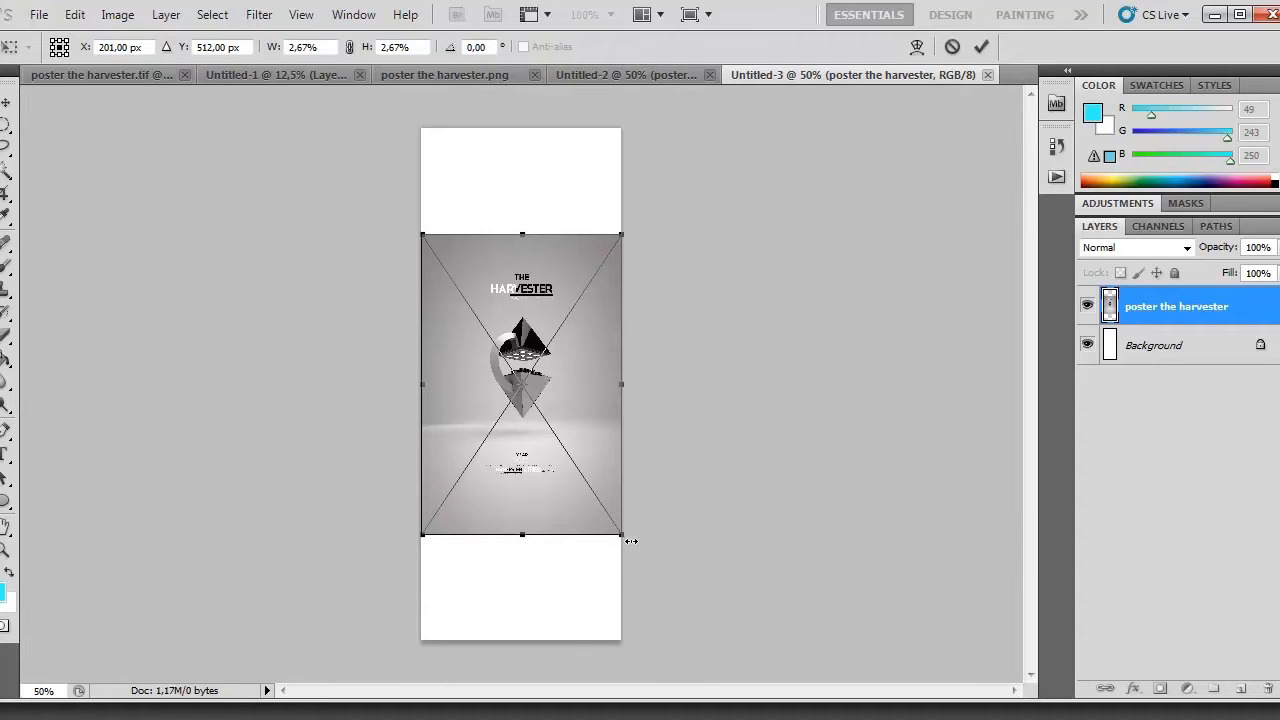
left_click_drag(620, 540, 697, 645)
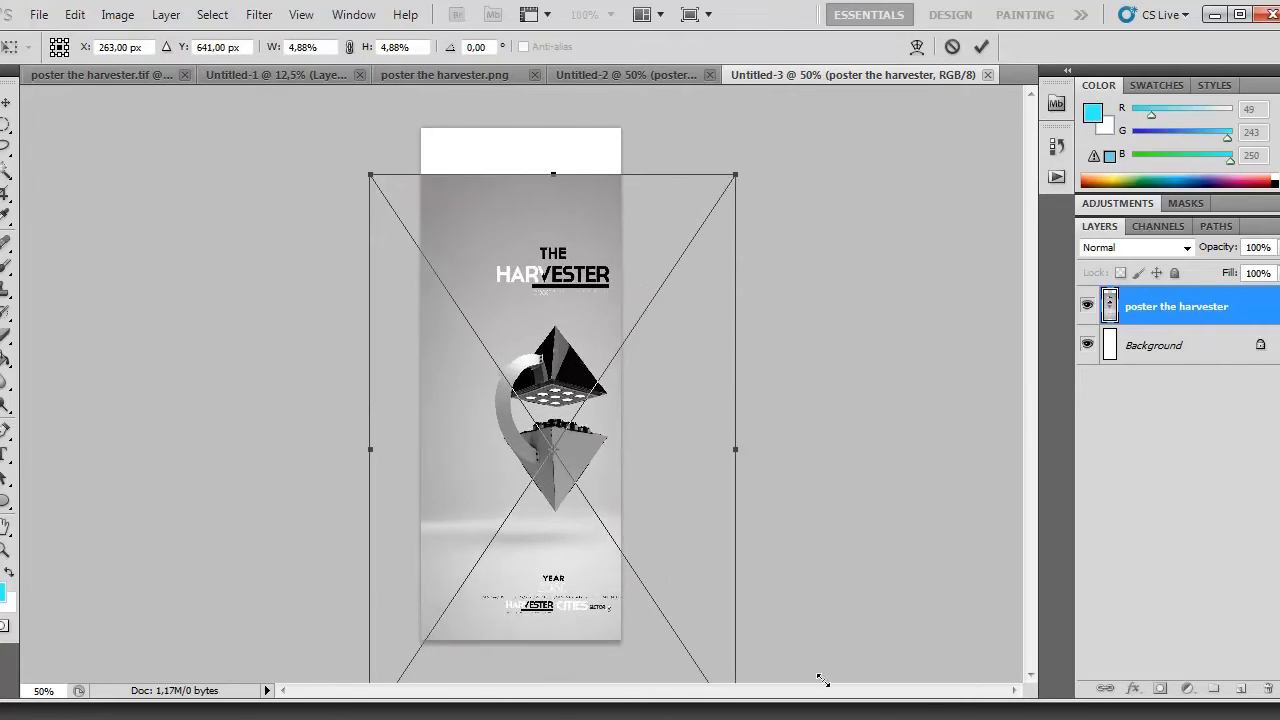
left_click_drag(822, 678, 604, 440)
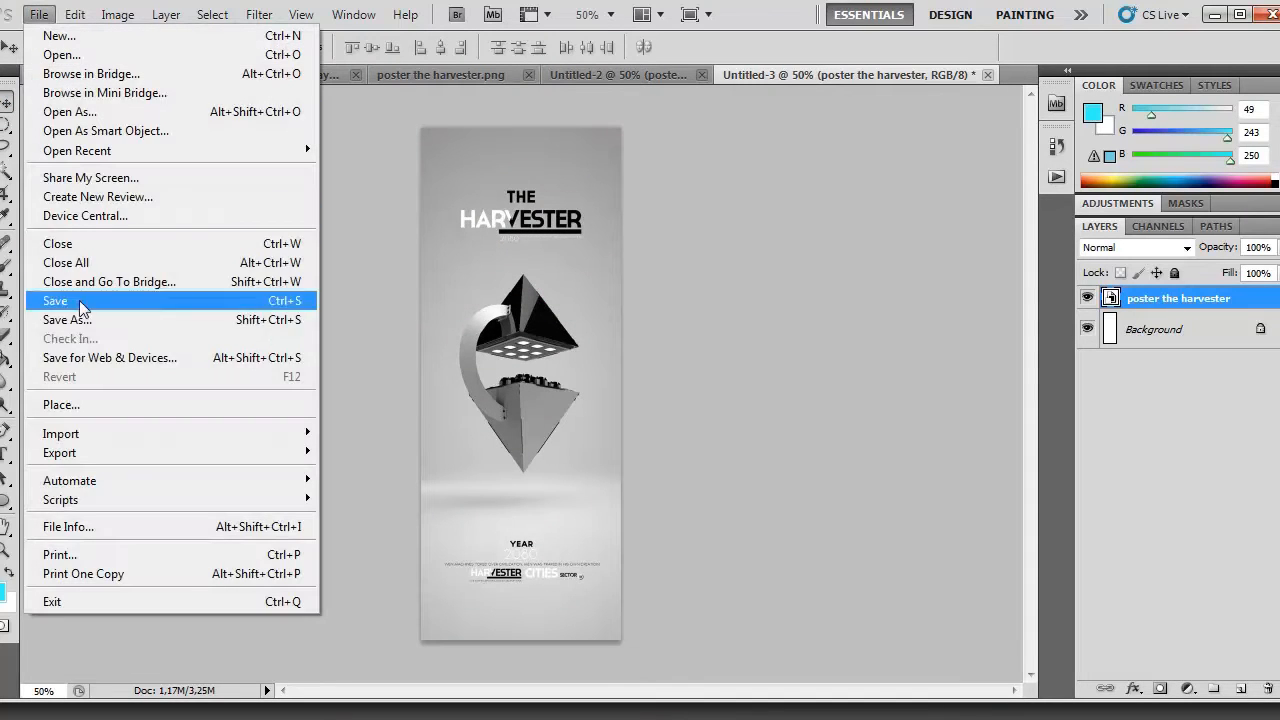
Save the canvas as TUTORIAL.png in PNG format without interlacing
left_click(54, 301)
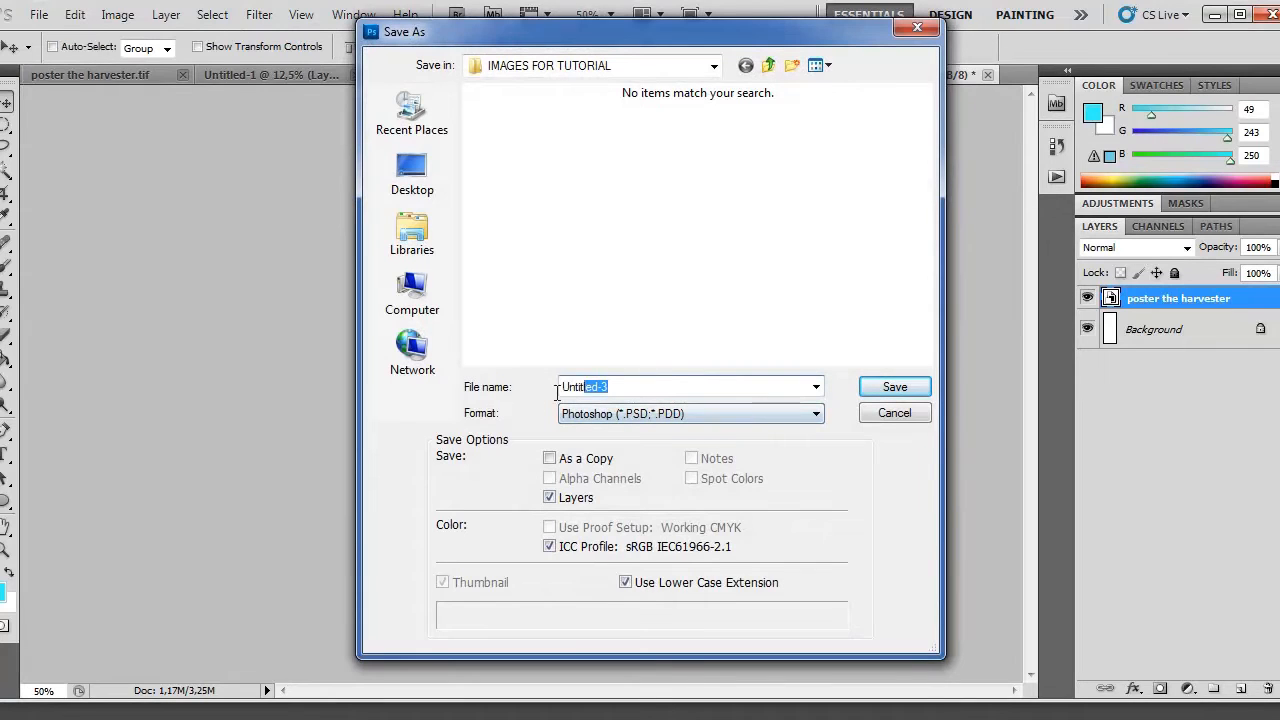
type("T")
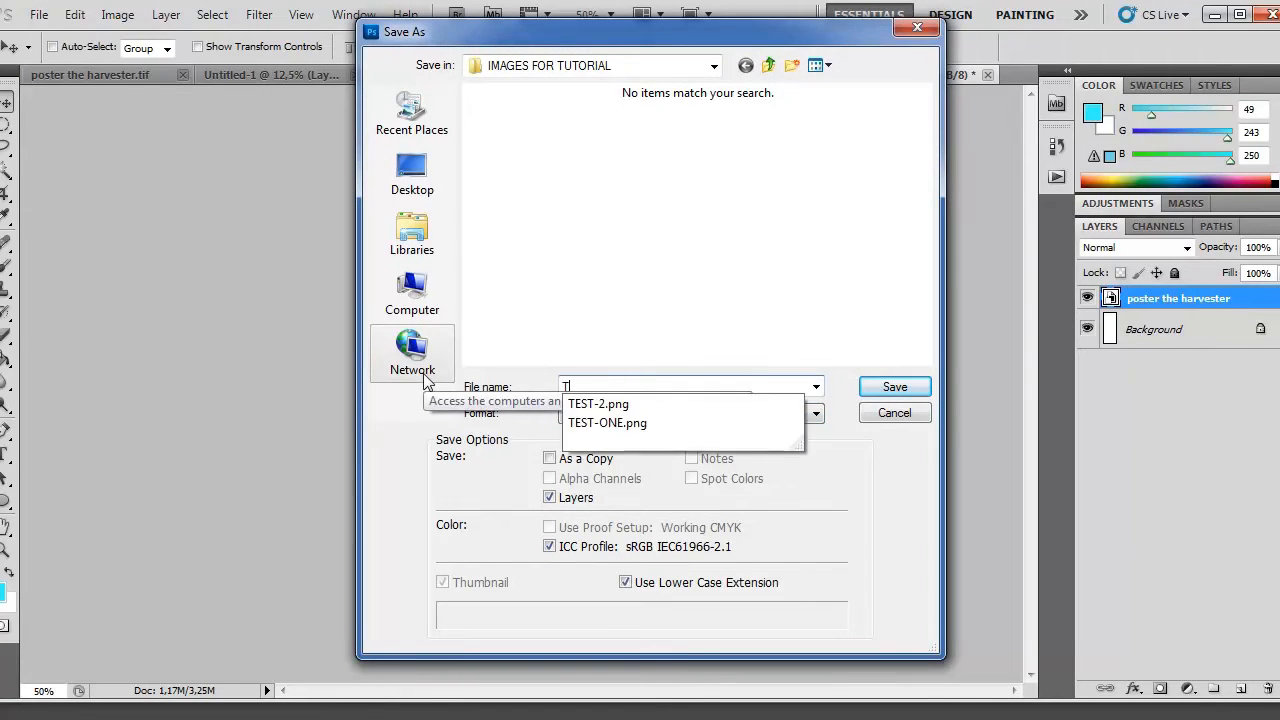
type("TUTORIAL")
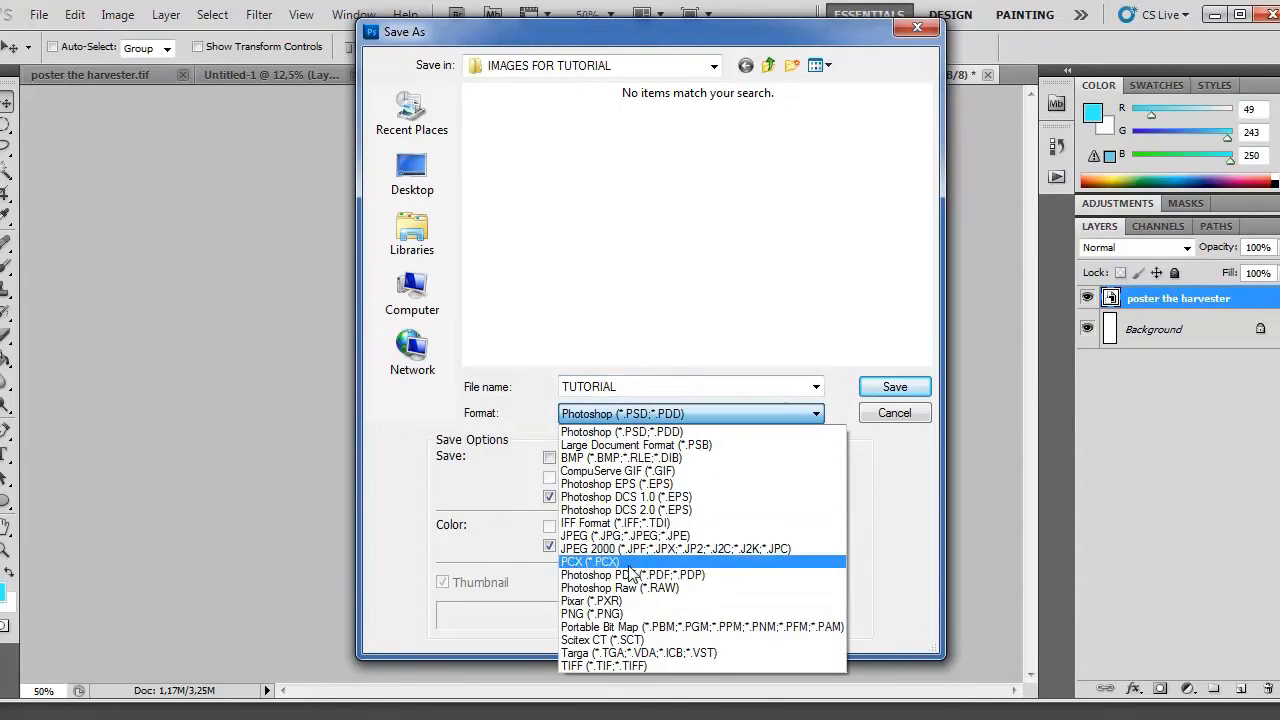
left_click(589, 613)
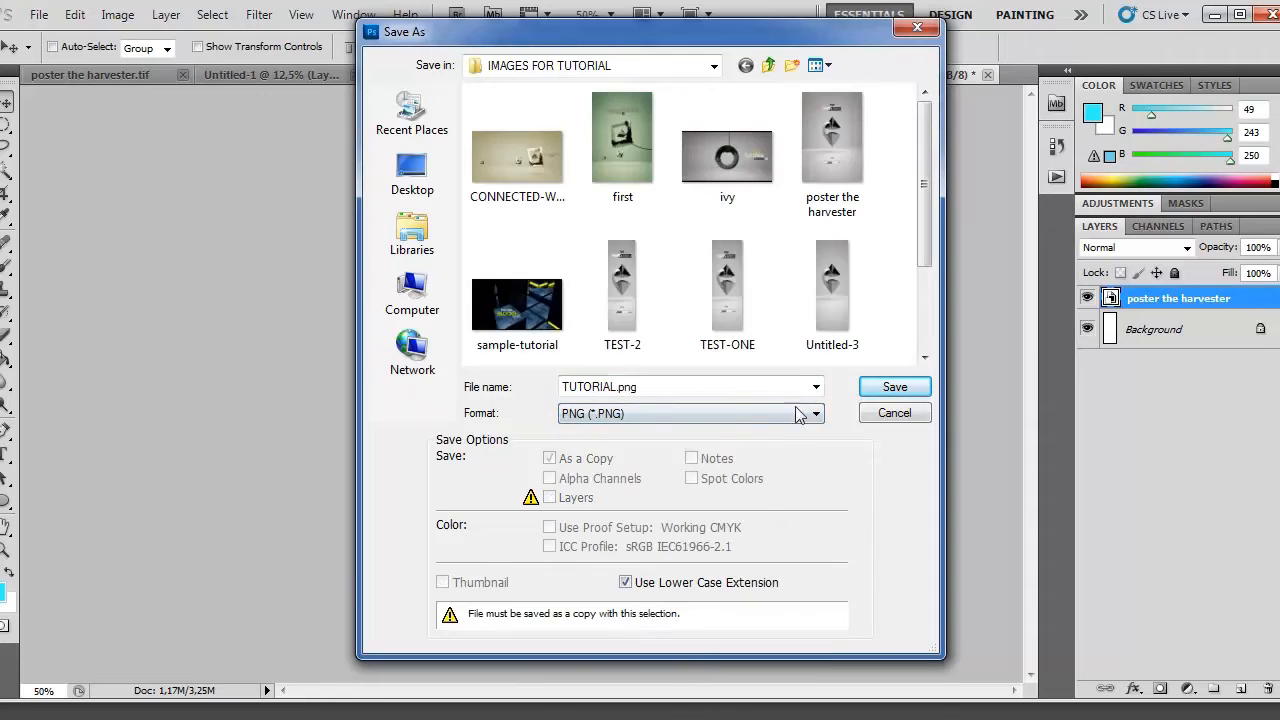
left_click(894, 386)
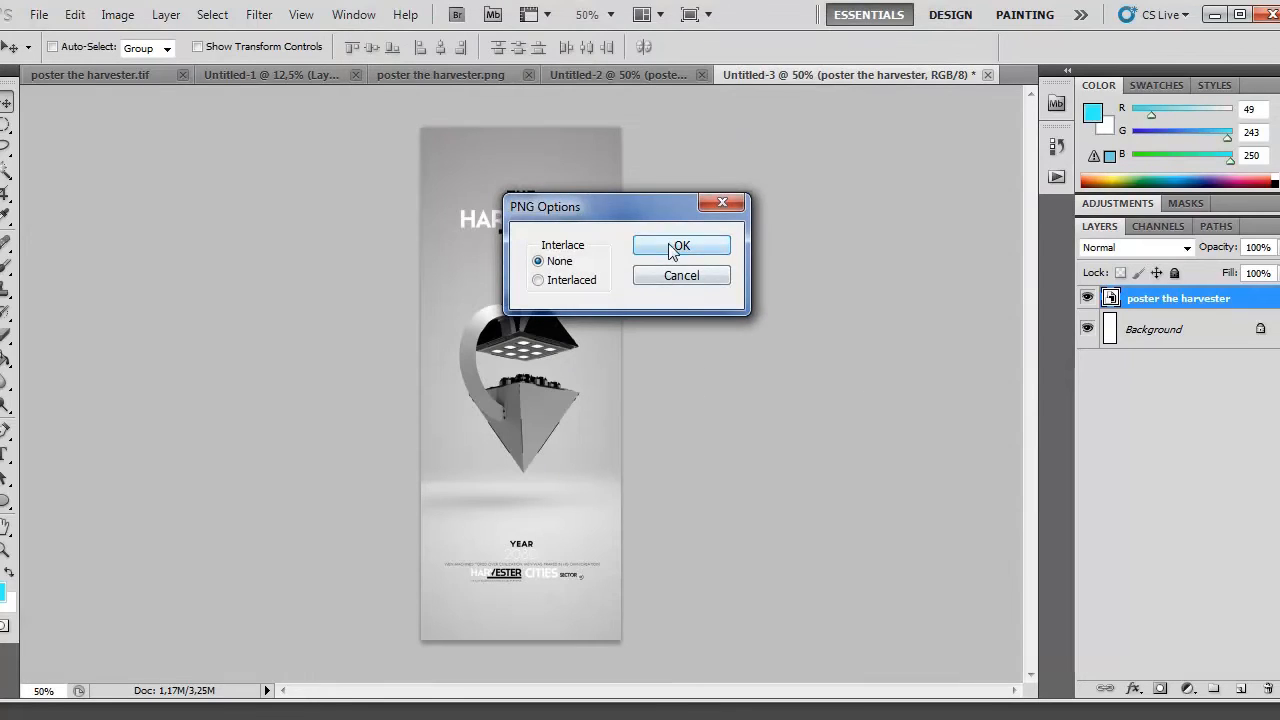
left_click(681, 246)
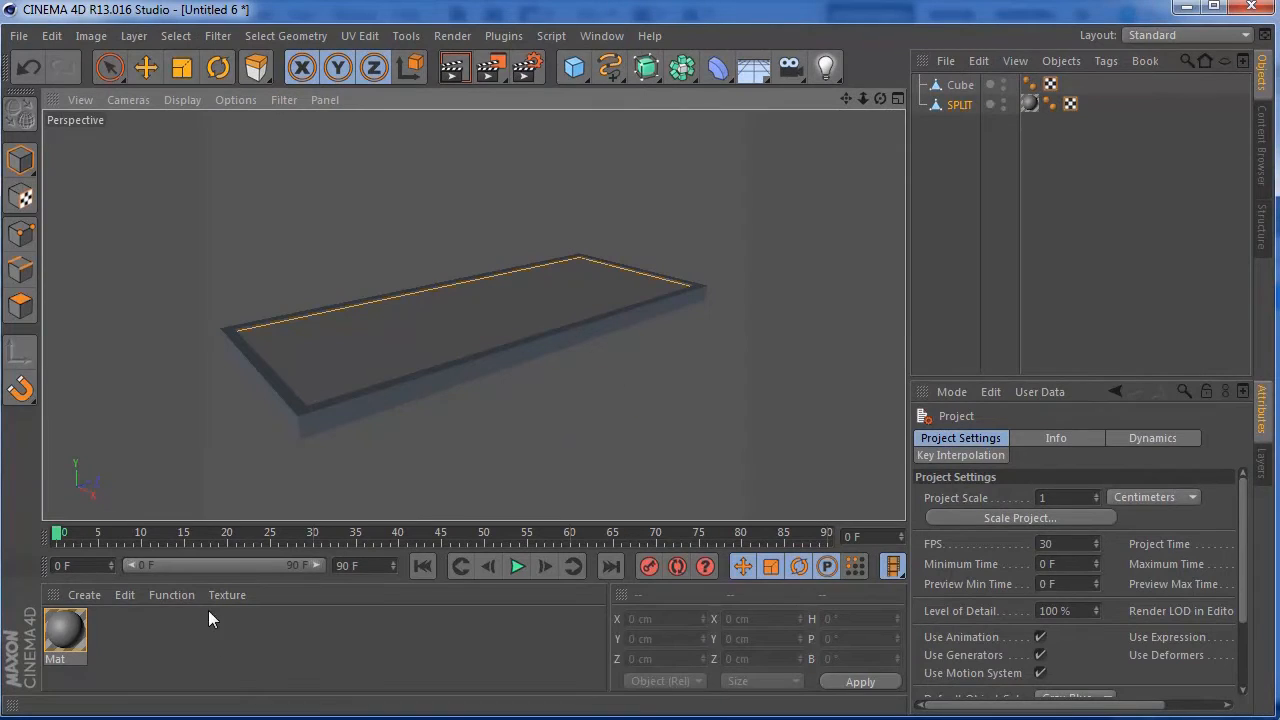
Create material Mat.1 with TUTORIAL.png as its Color texture
double_click(65, 630)
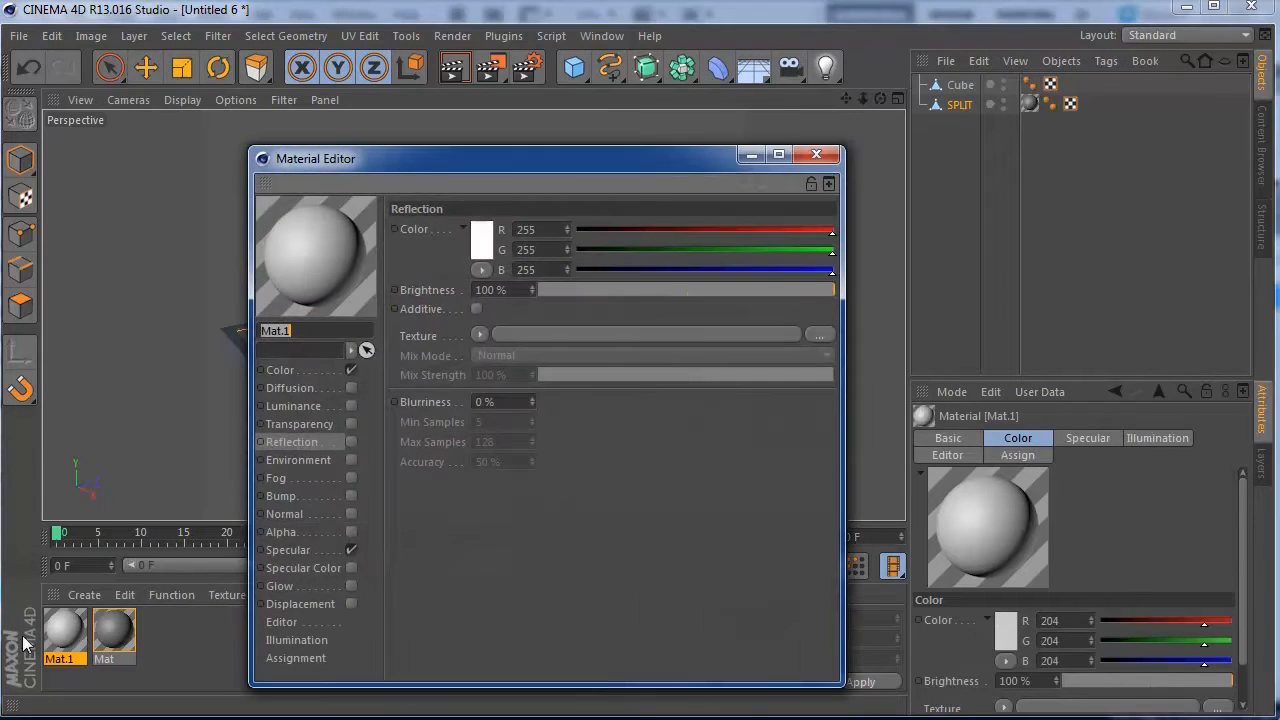
left_click(281, 369)
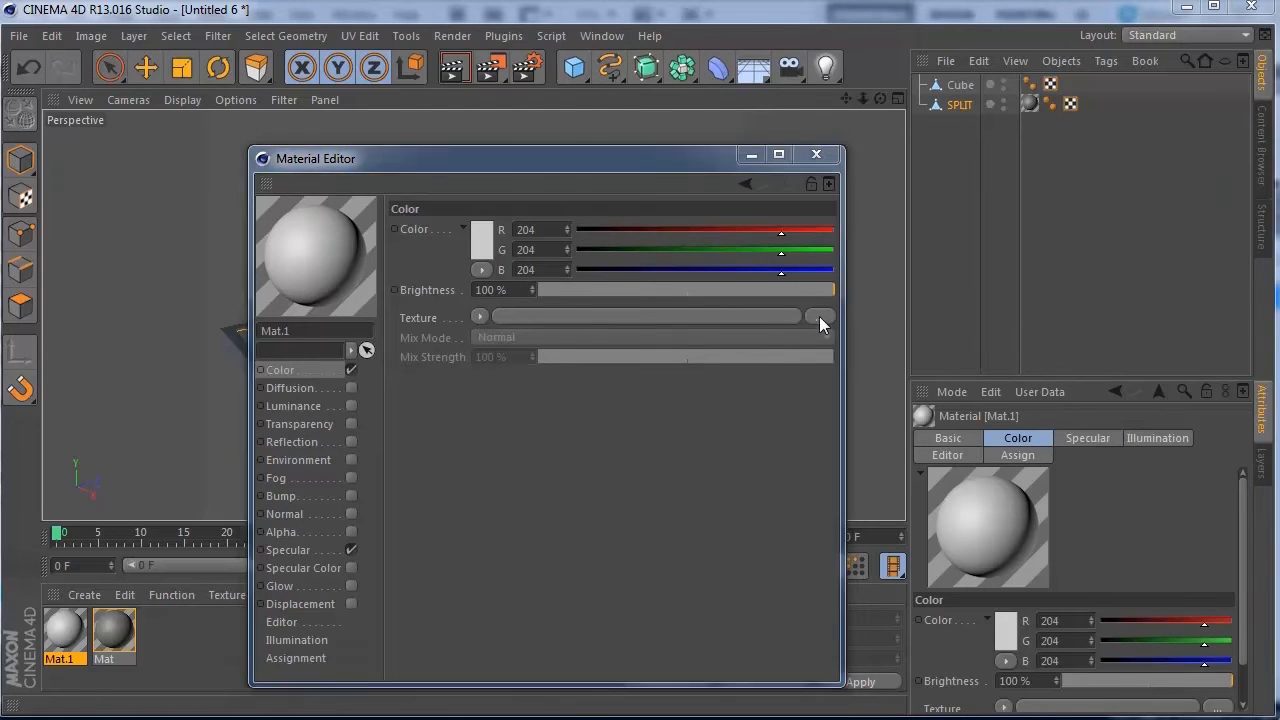
left_click(821, 316)
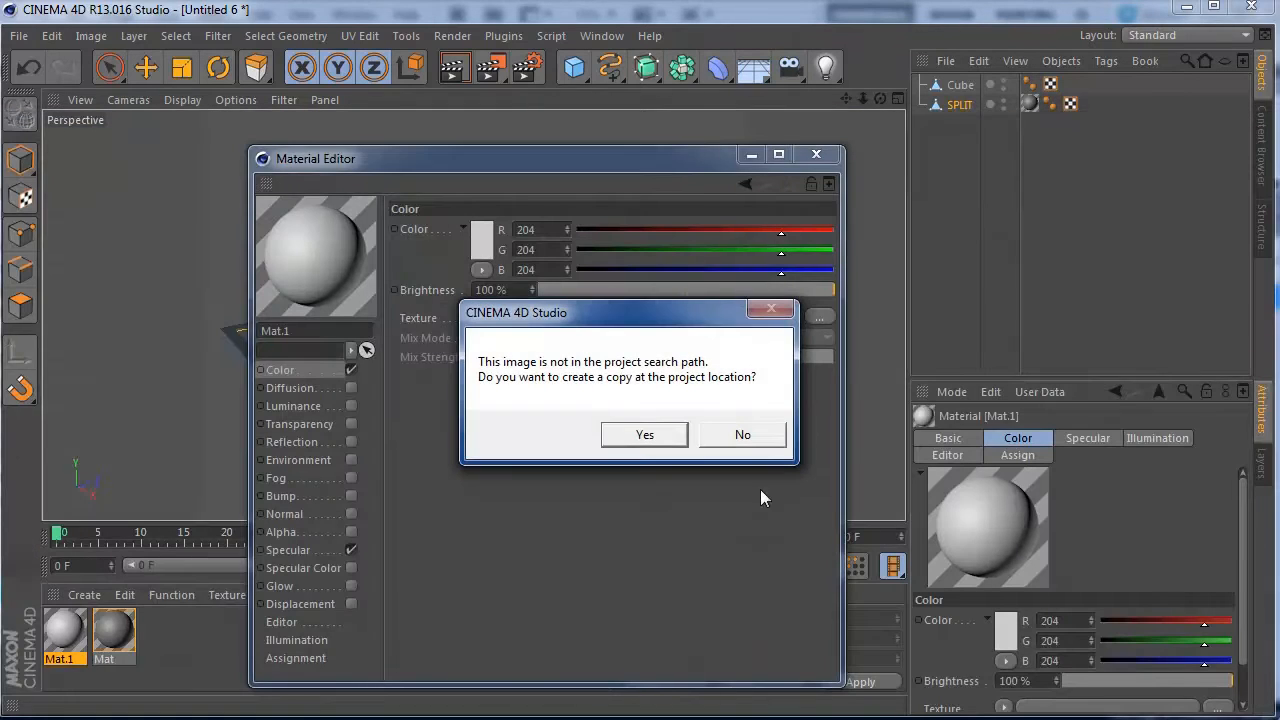
left_click(742, 434)
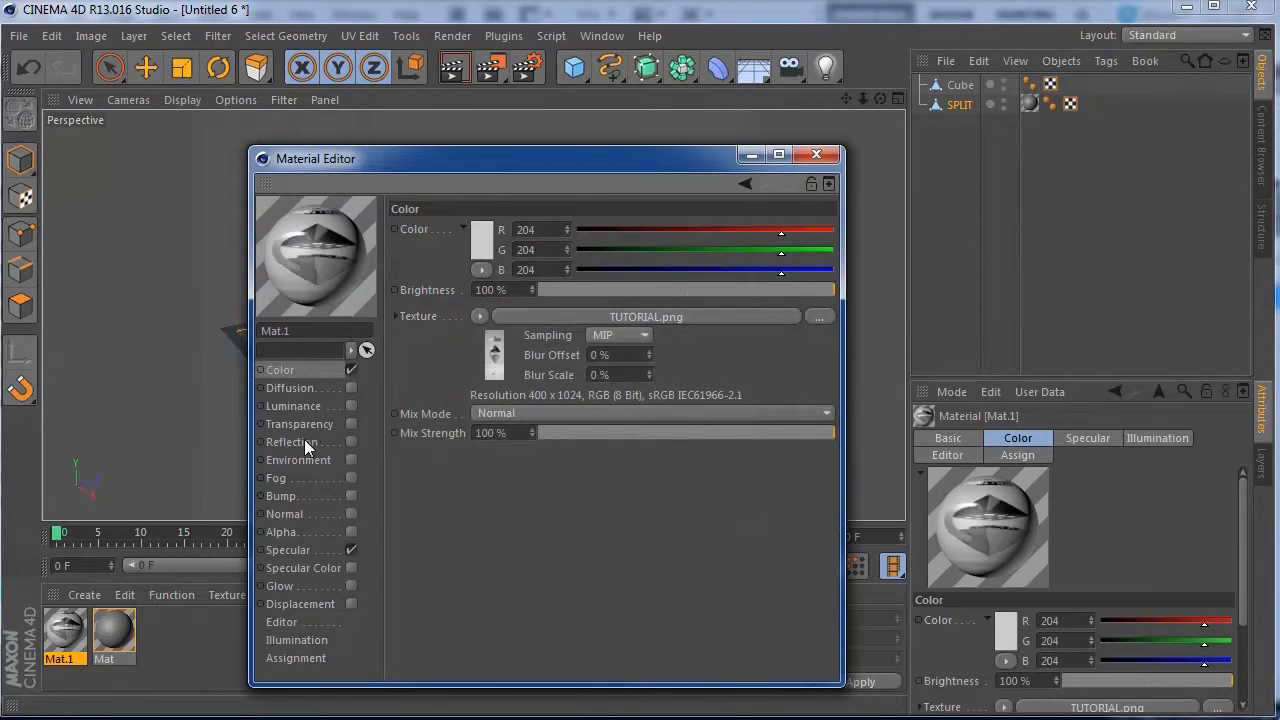
Enable Mat.1 reflection at about 9% brightness using a Fresnel texture
left_click(291, 442)
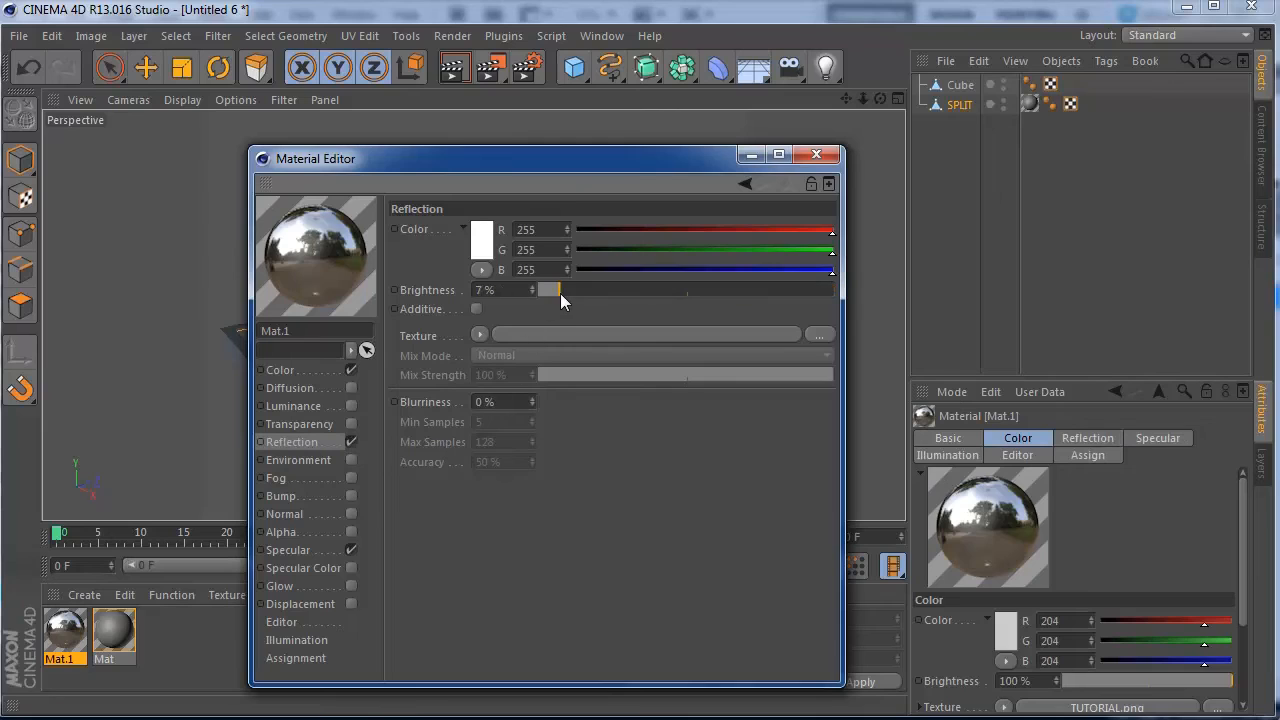
left_click_drag(560, 289, 552, 289)
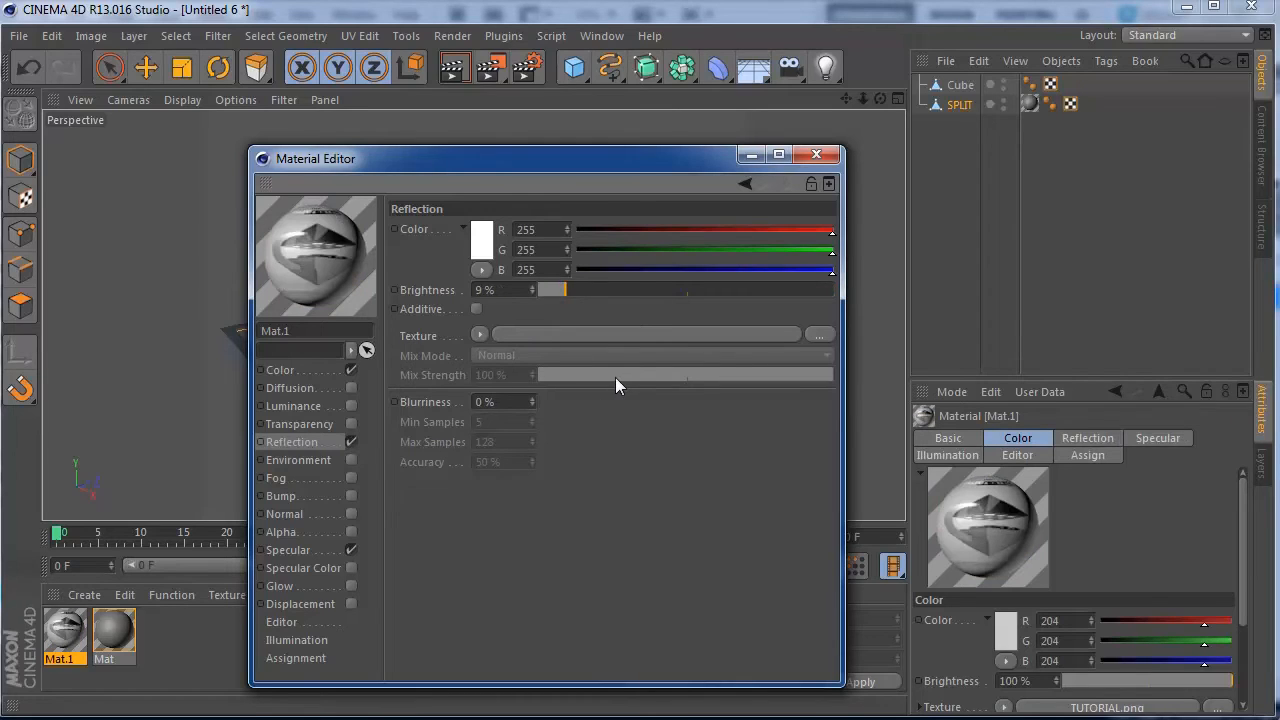
left_click(479, 335)
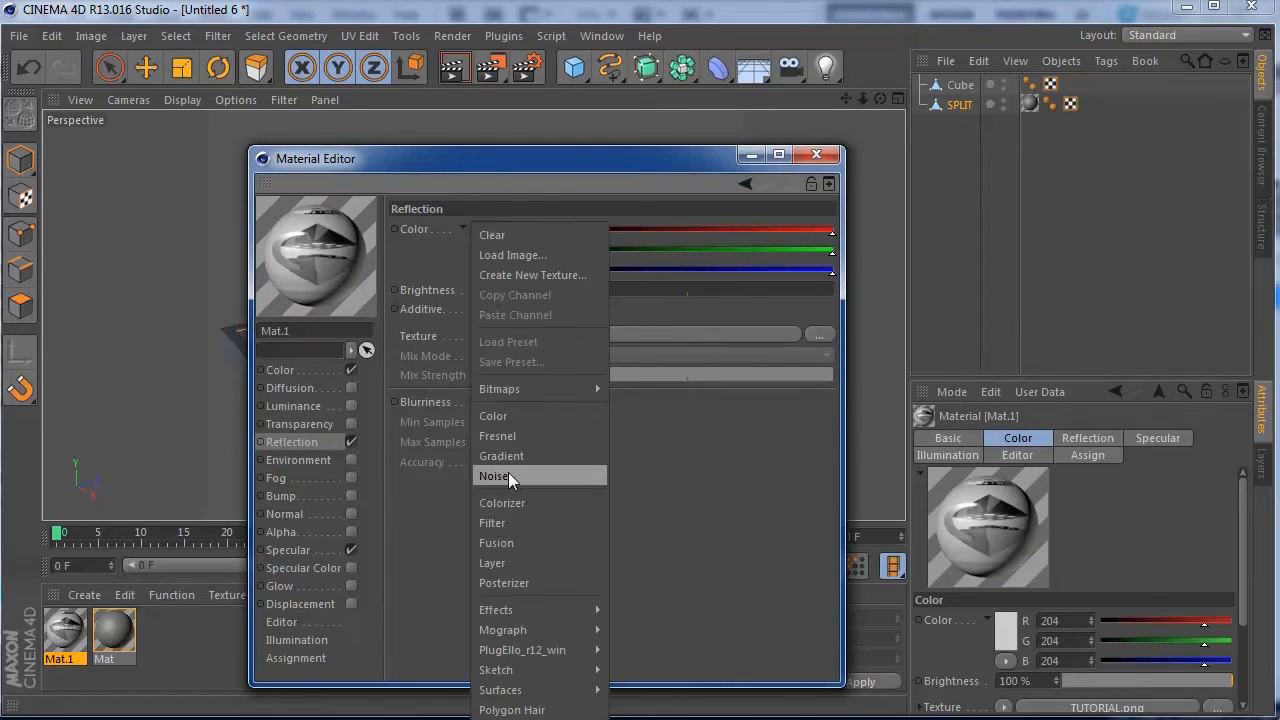
left_click(501, 436)
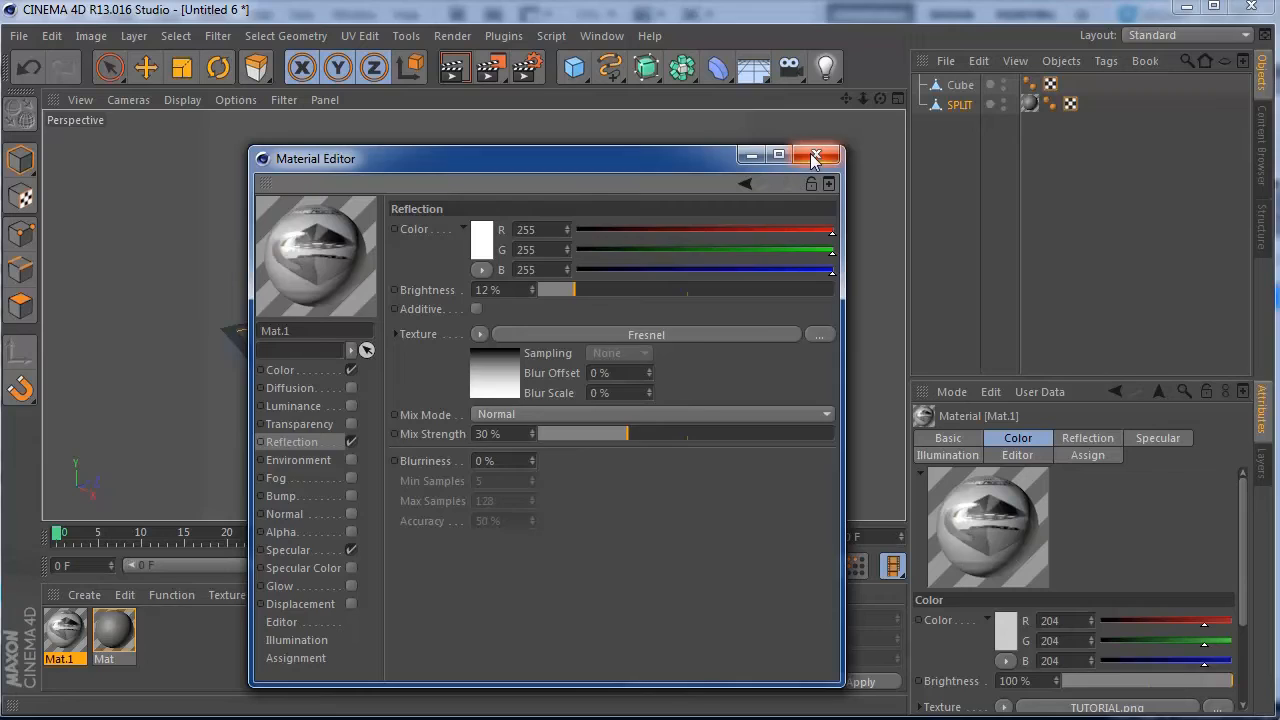
left_click(815, 155)
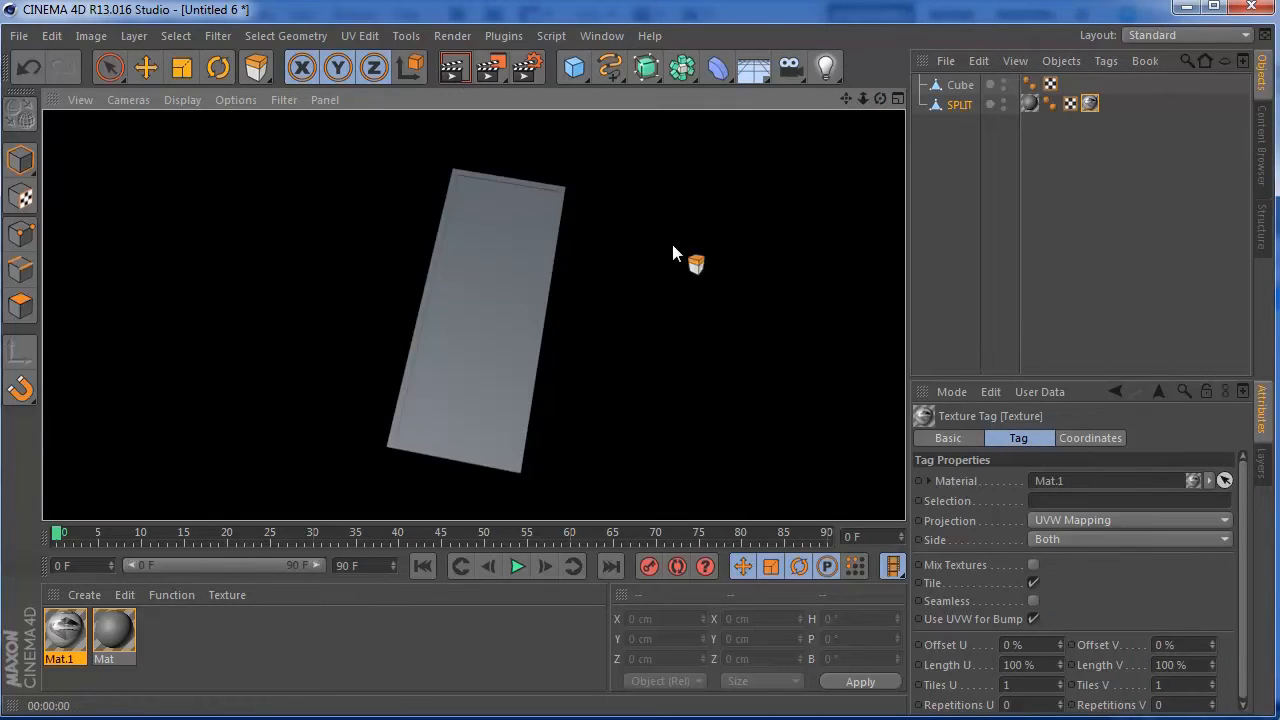
Apply the Mat.1 poster material to the SPLIT inner panel to show the Harvester poster
left_click(960, 84)
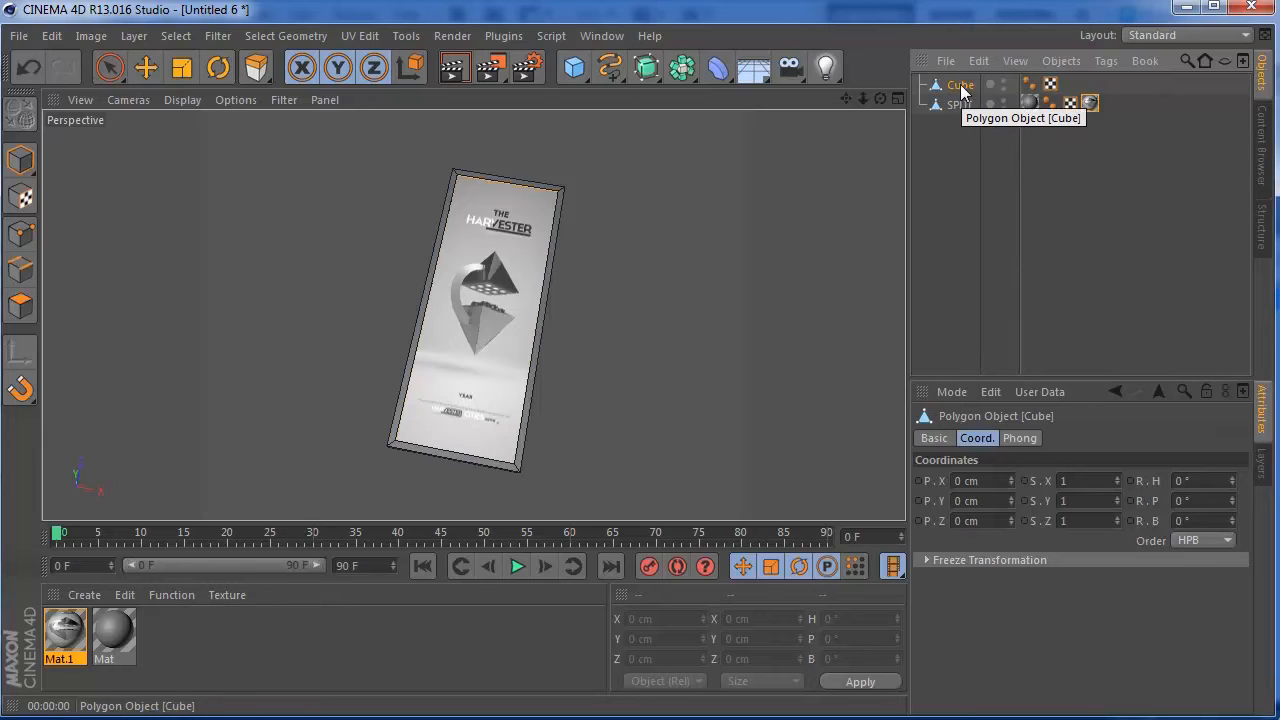
mouse_move(40, 293)
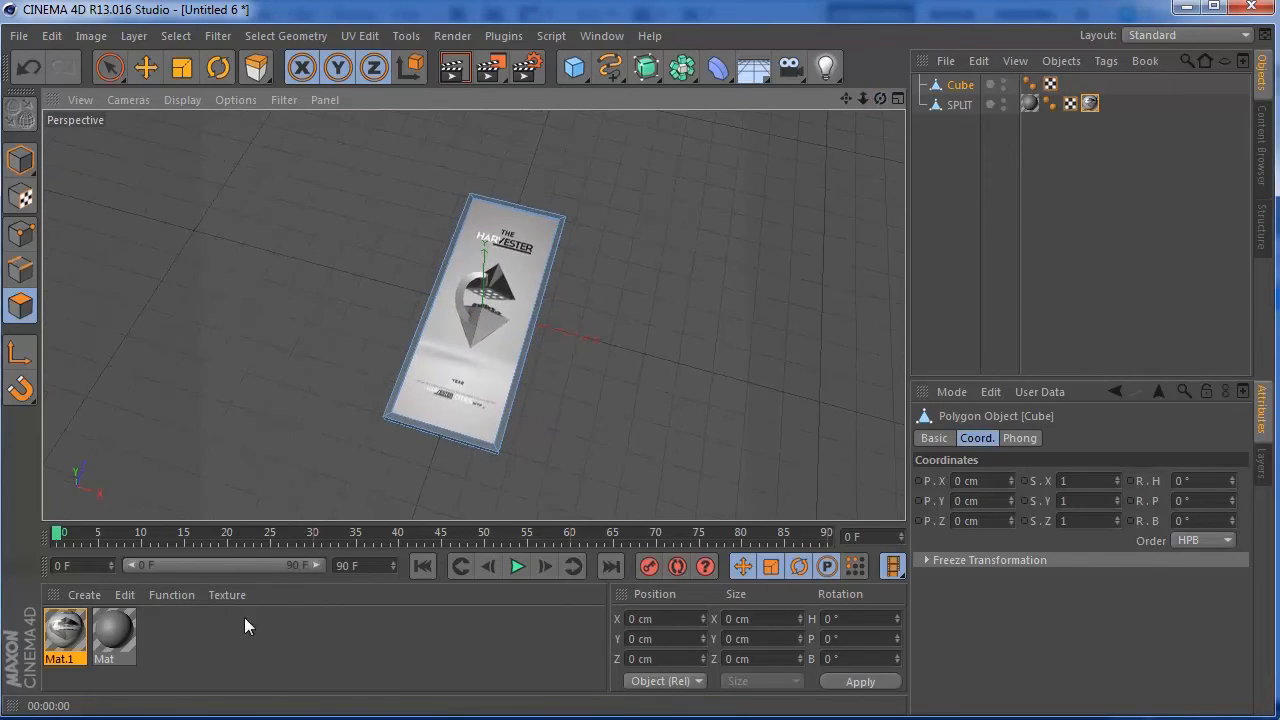
Make Mat.2 yellow with Fresnel reflection at 6% brightness and 22% mix strength
double_click(63, 635)
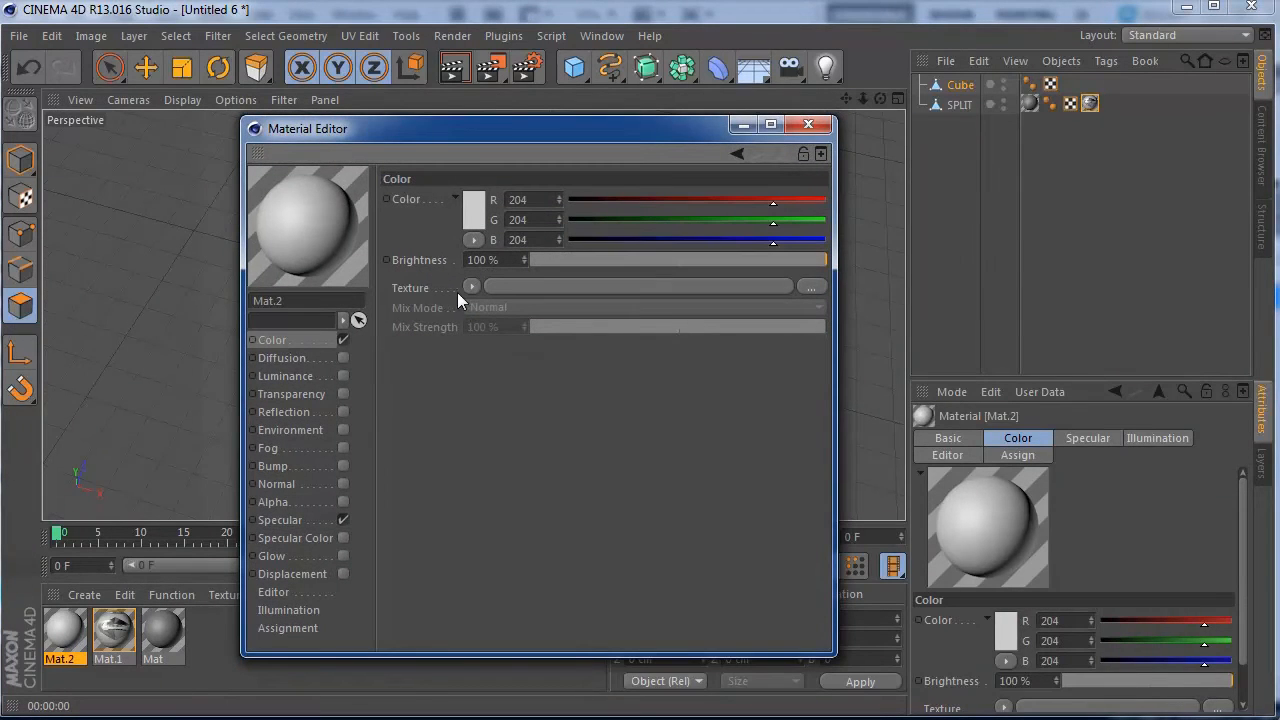
left_click(473, 199)
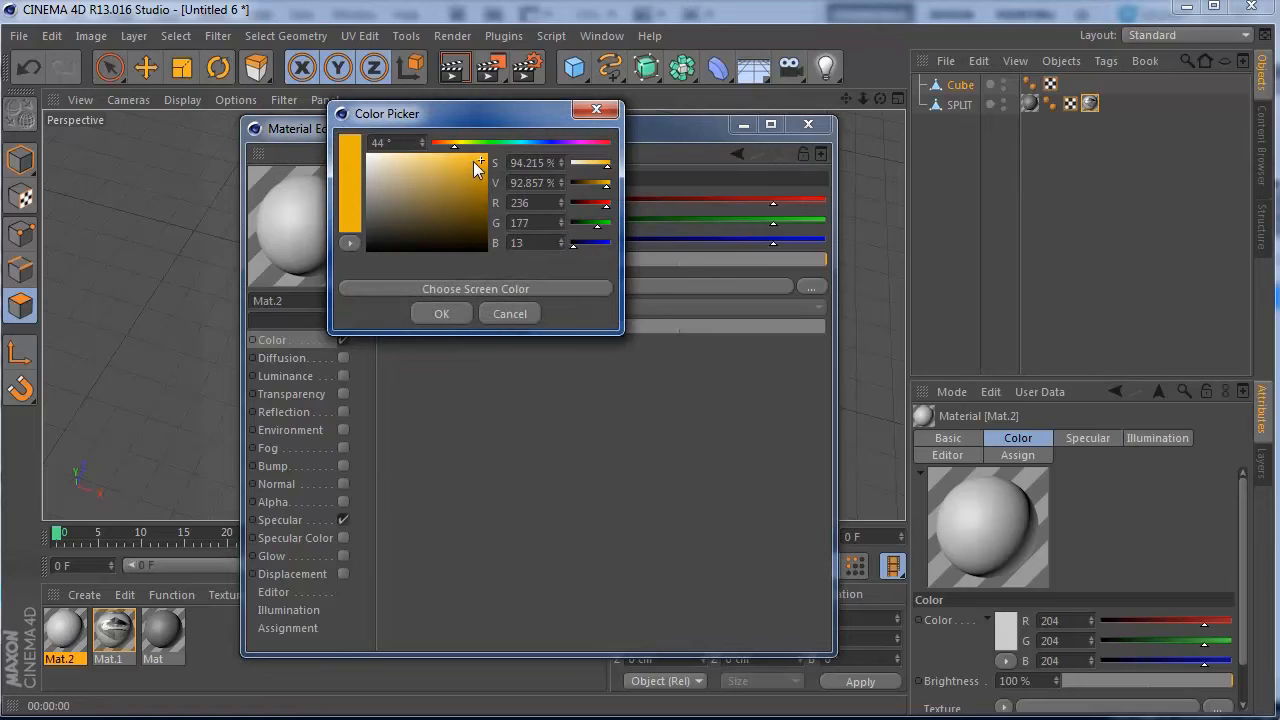
left_click(442, 313)
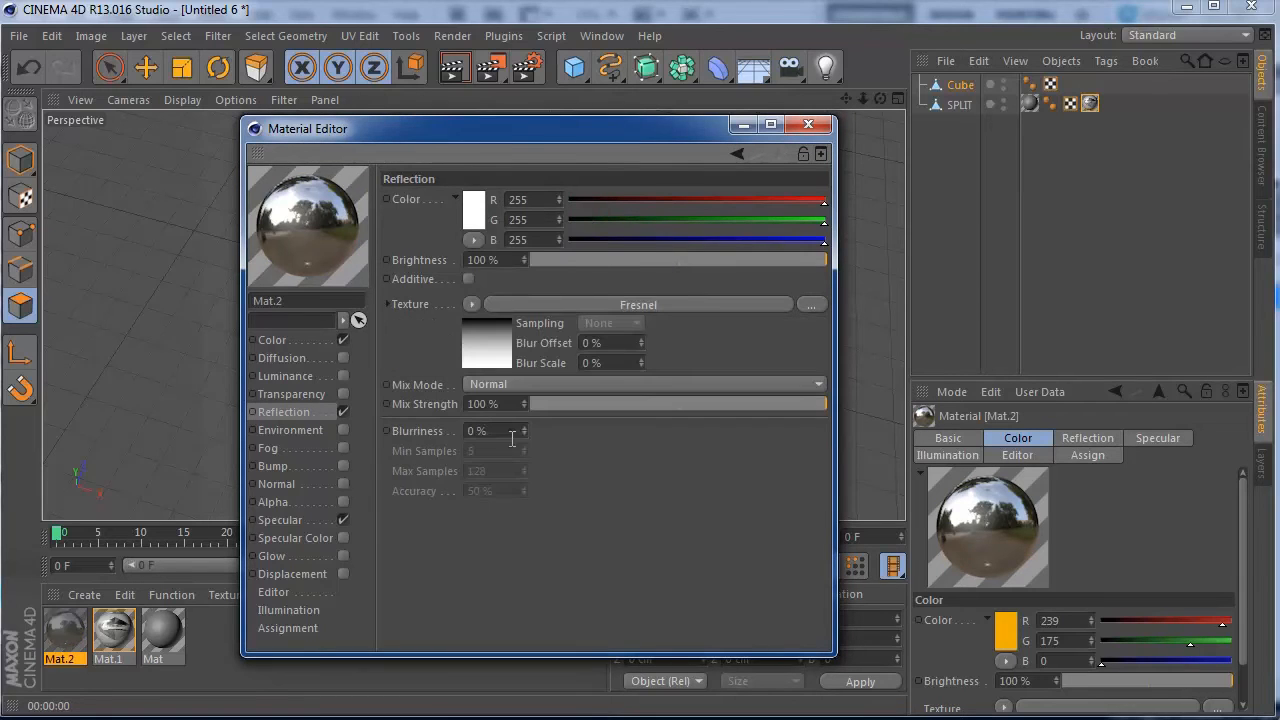
left_click_drag(825, 403, 595, 403)
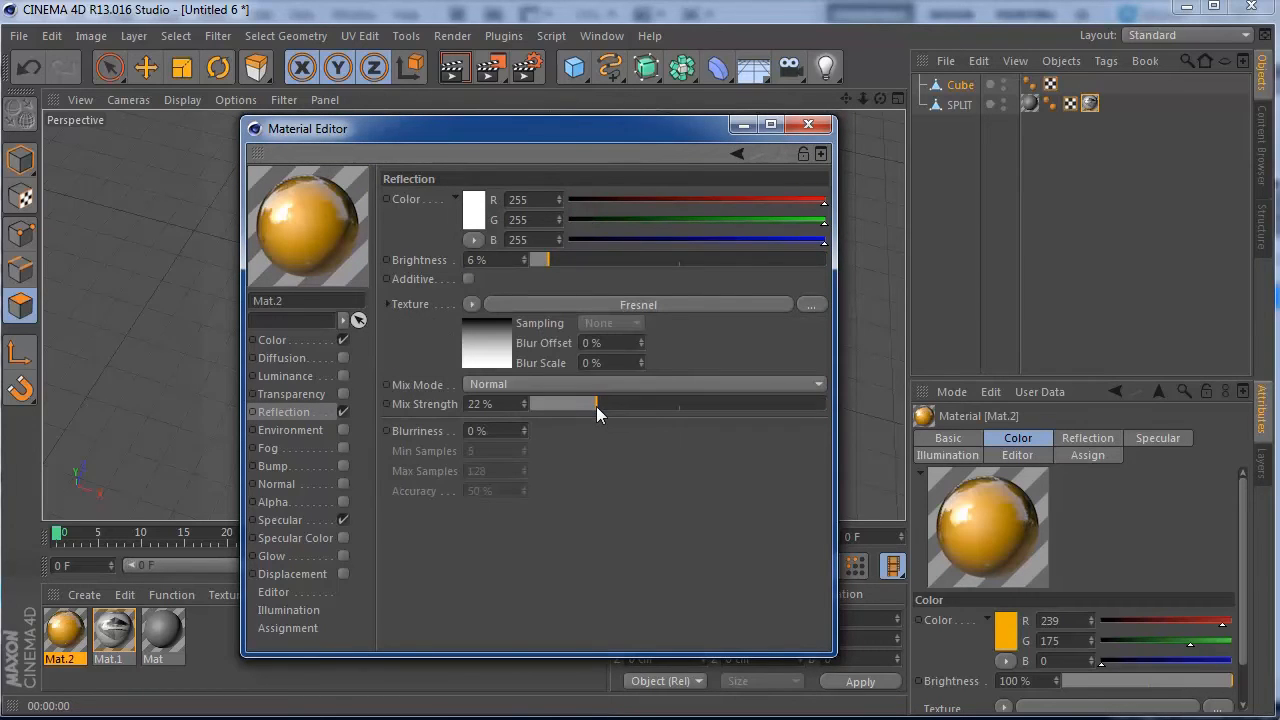
left_click(808, 124)
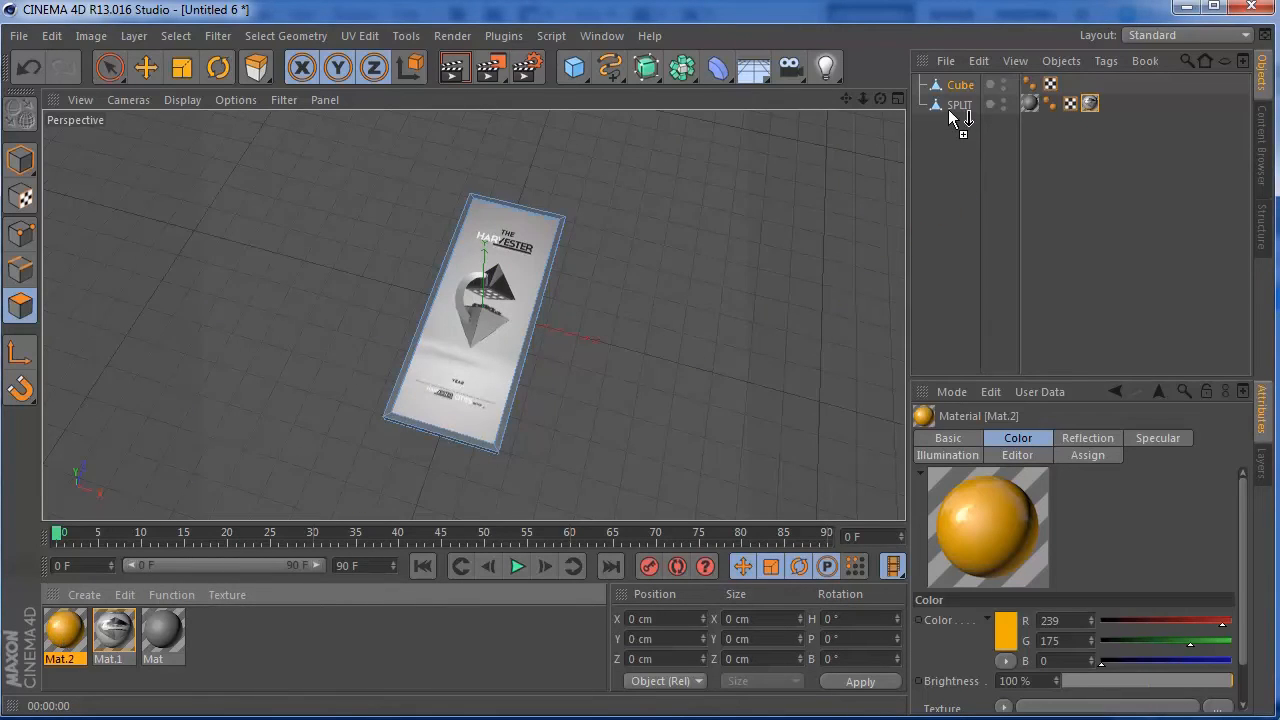
Assign Mat.2 to the Cube frame object and check the orange border in the viewport
left_click(1112, 104)
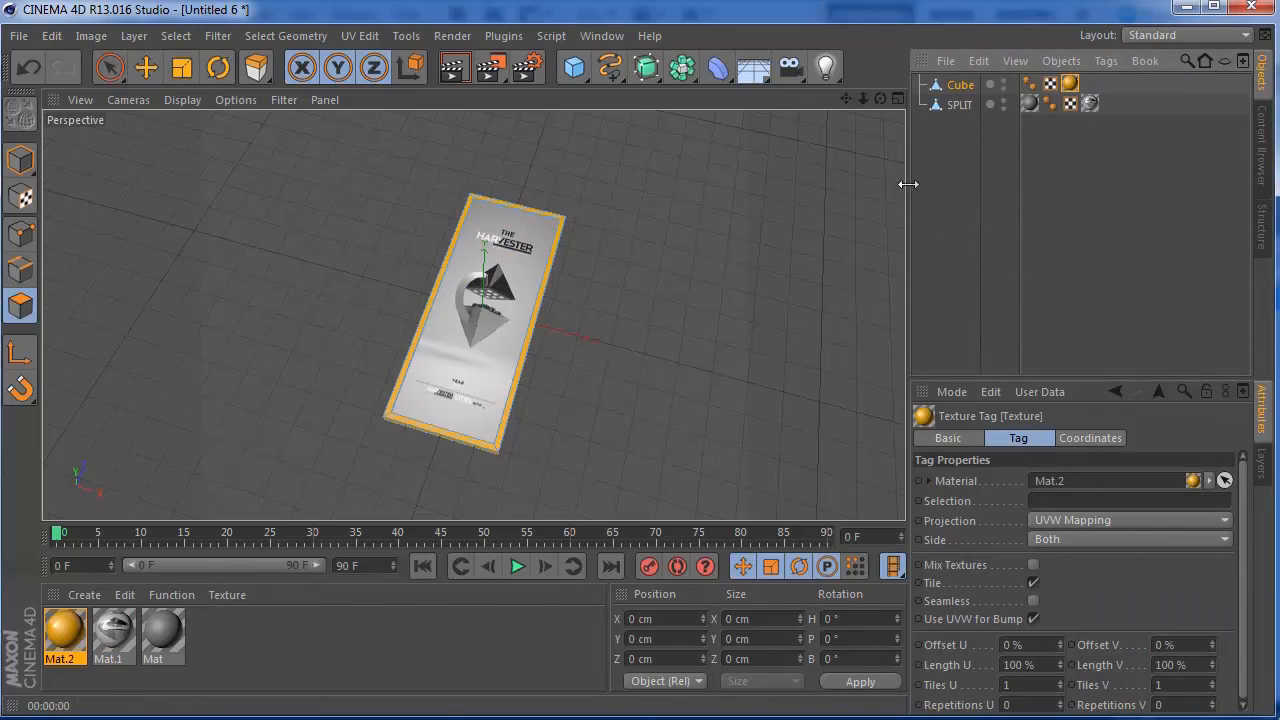
left_click(451, 66)
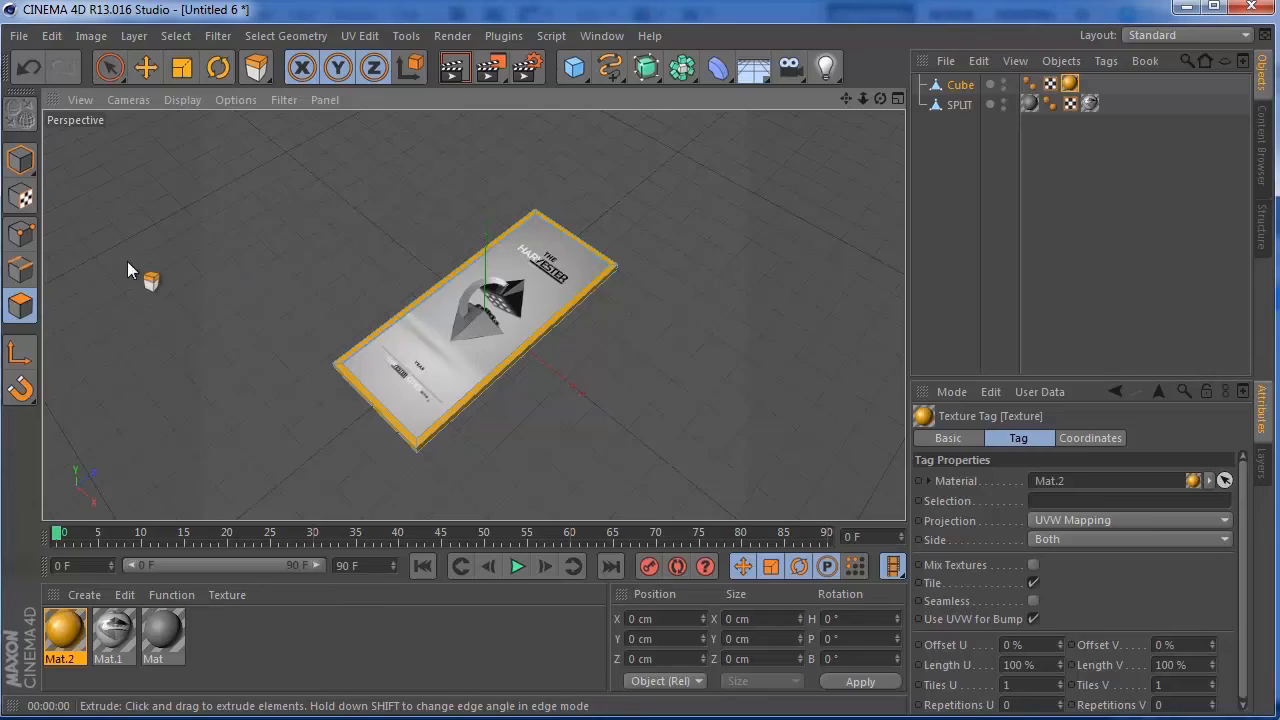
mouse_move(760, 232)
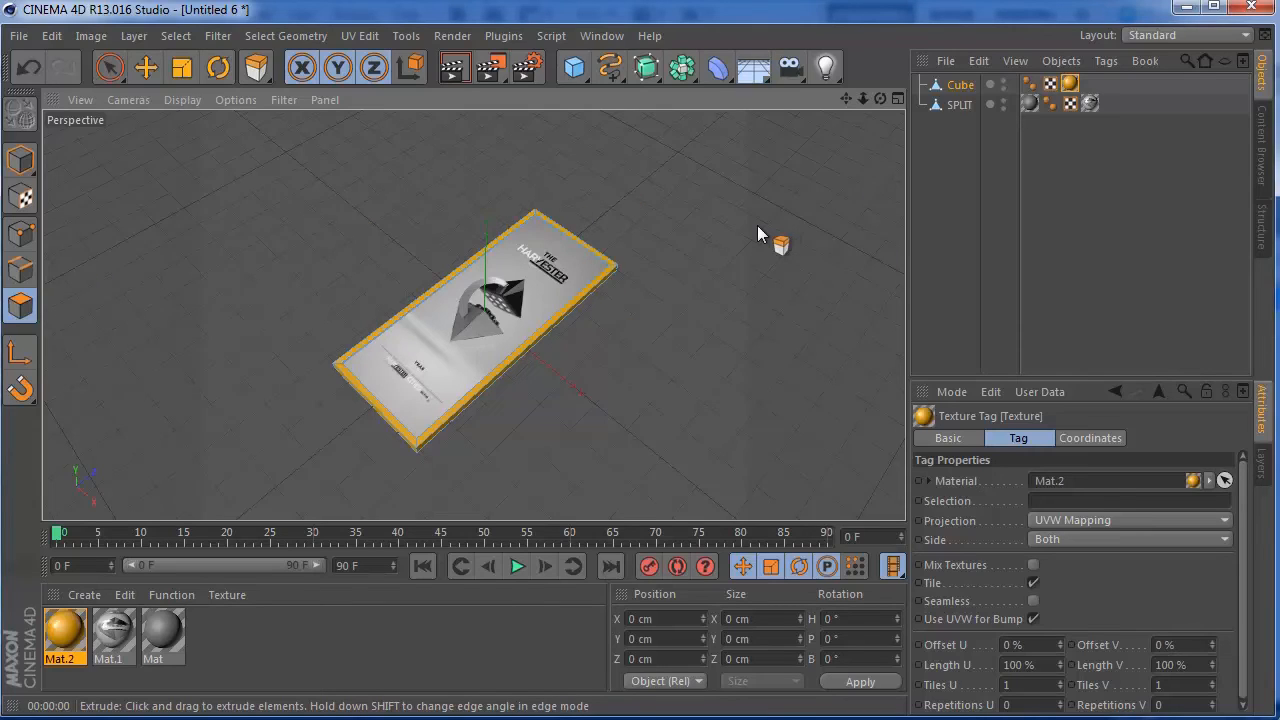